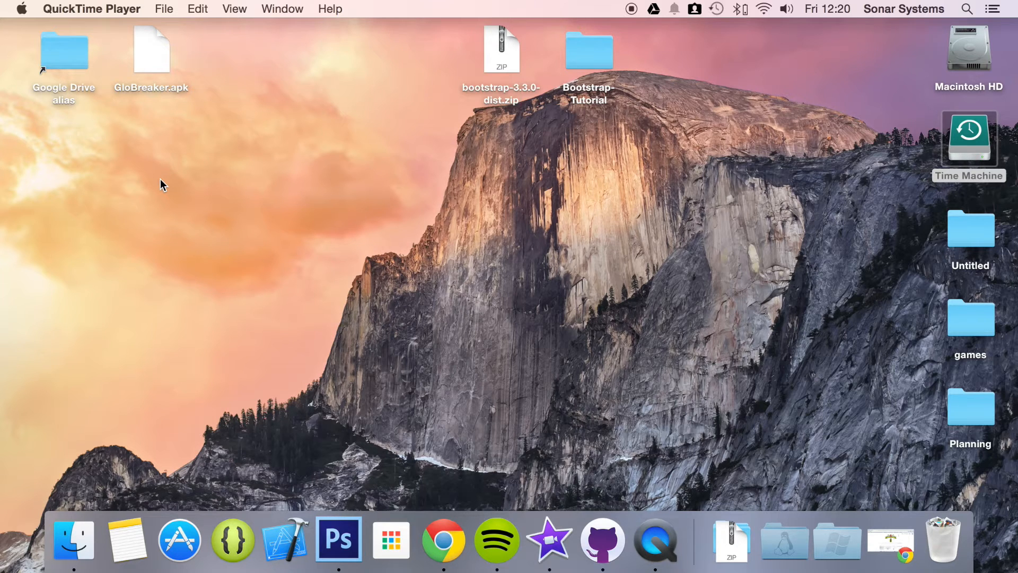
# Step: Open index.html from the Bootstrap-Tutorial folder with Sublime Text via Open With
pyautogui.click(589, 51)
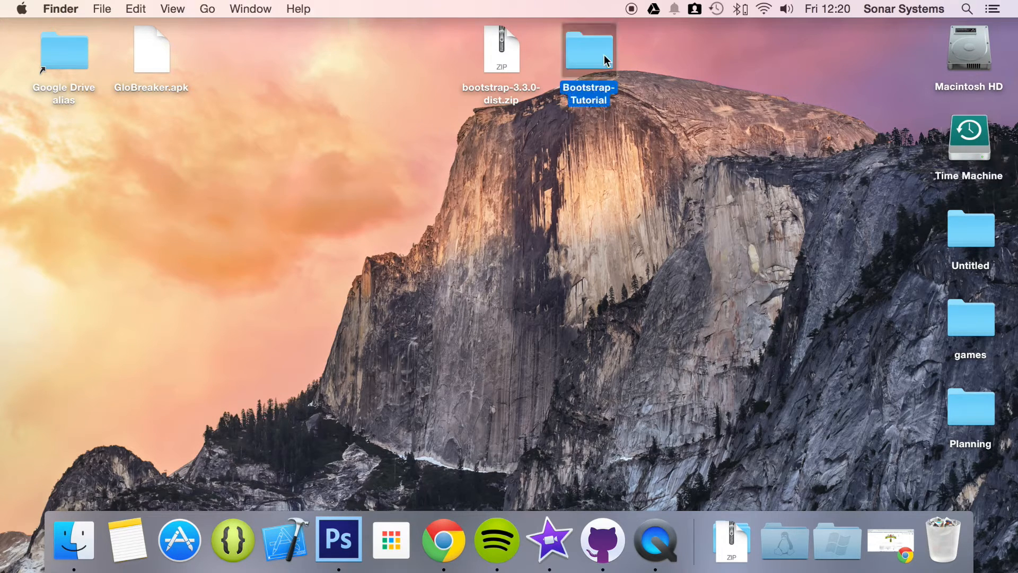
pyautogui.rightClick(759, 99)
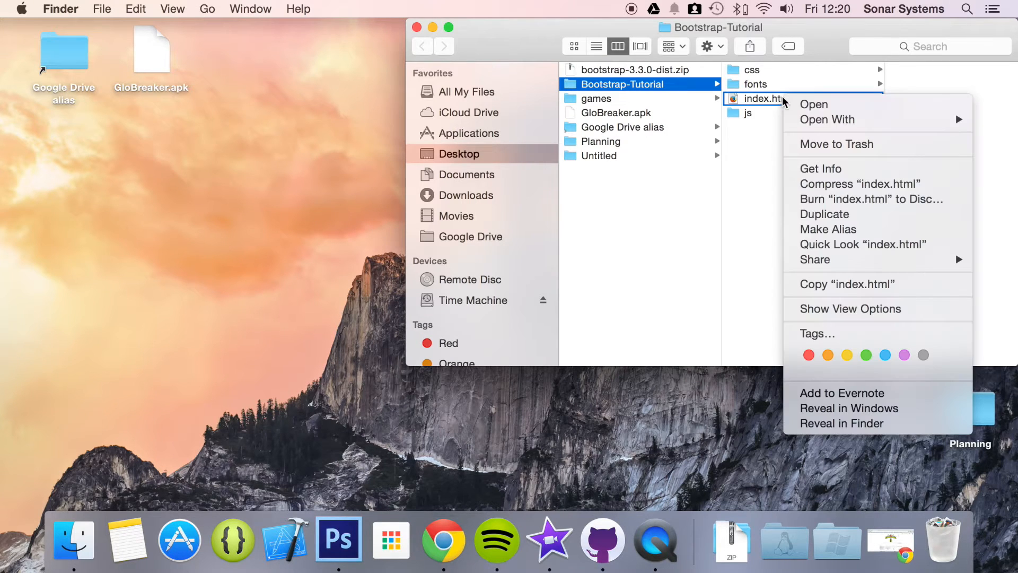
pyautogui.click(828, 120)
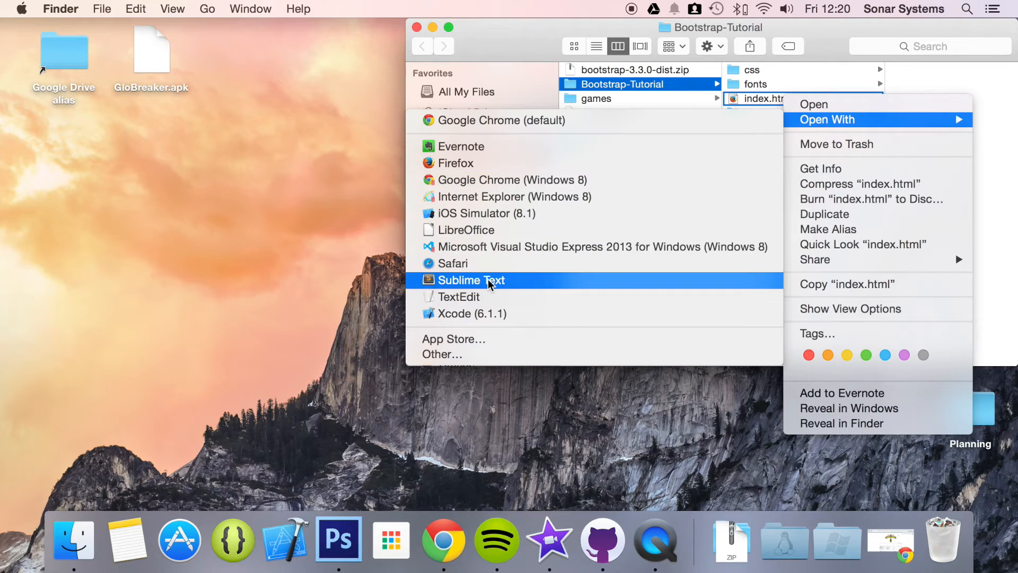
pyautogui.click(471, 280)
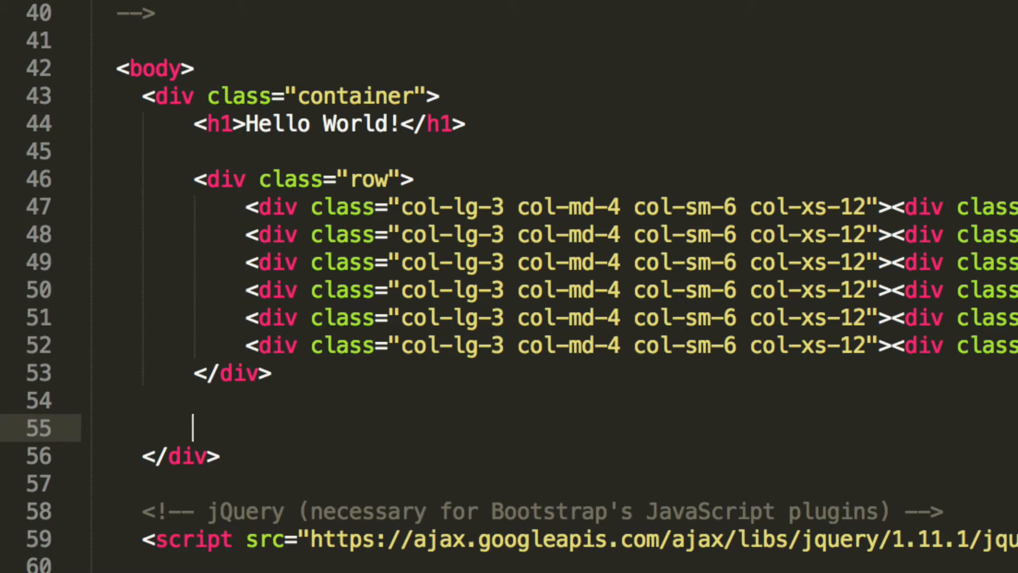
# Step: Add an empty <div role="tabpanel"> below the row div inside the container
pyautogui.write('<div r')
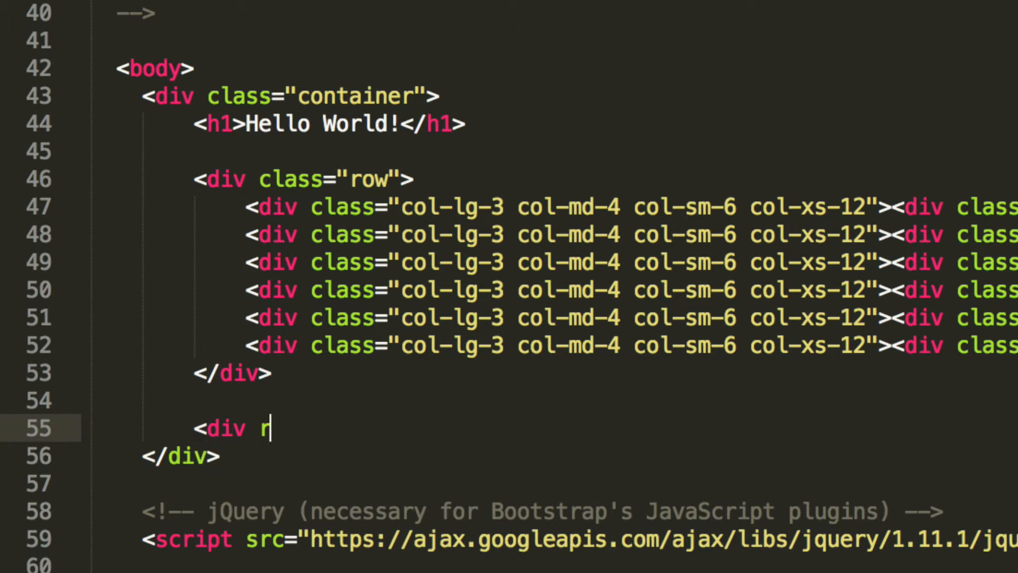
pyautogui.write('ole="')
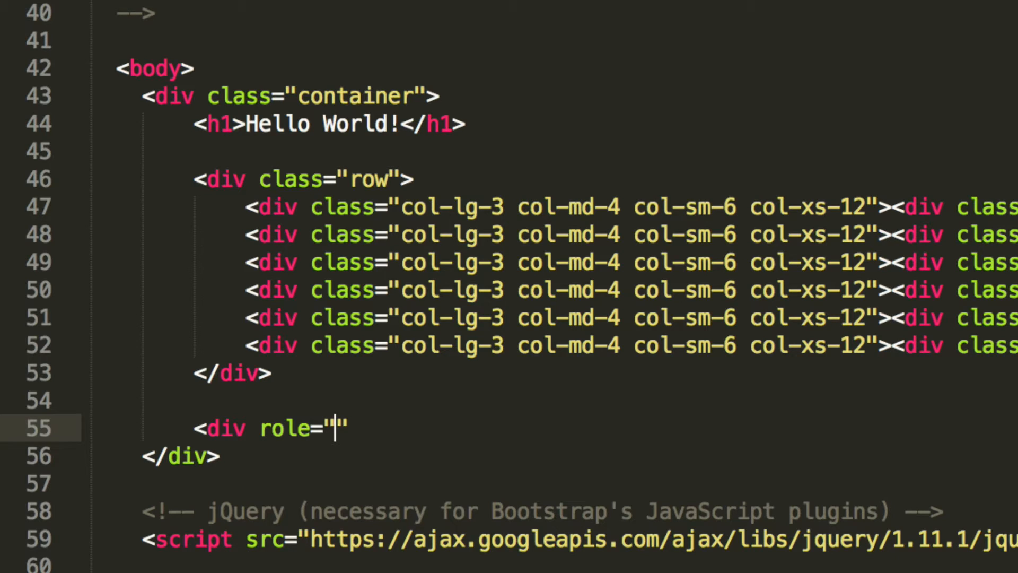
pyautogui.write('tabpaen')
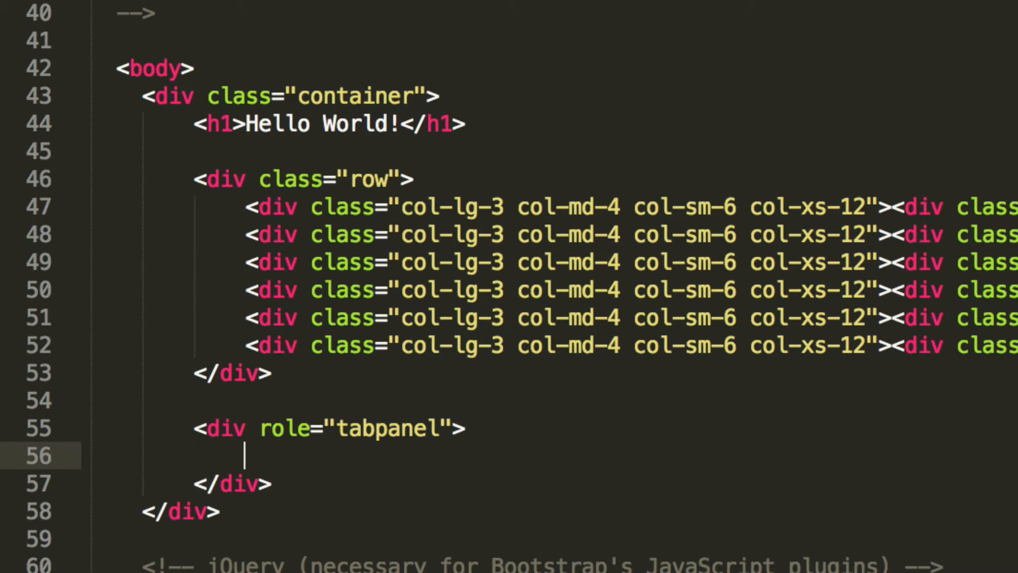
pyautogui.write('<')
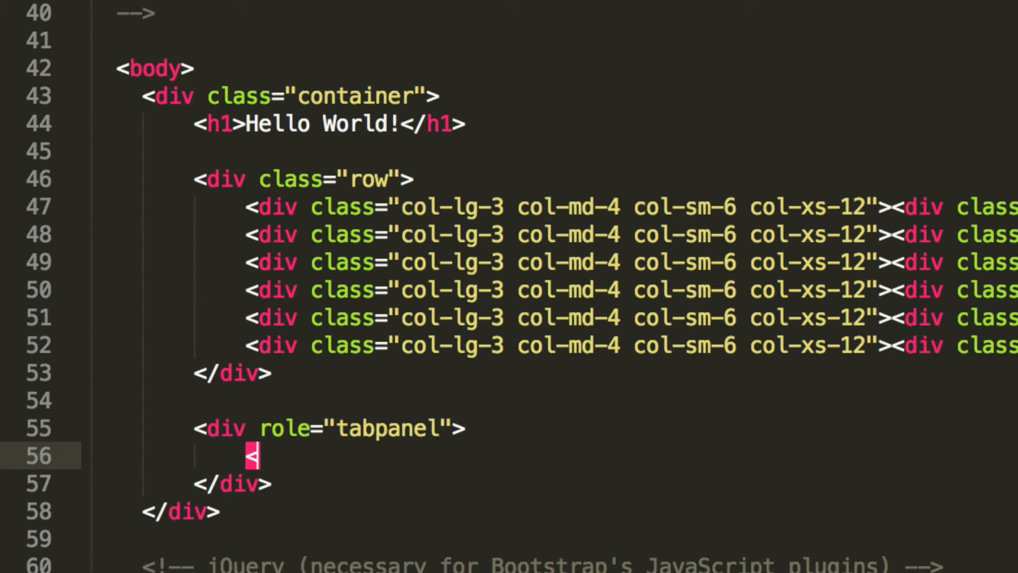
# Step: Add an empty <ul class="nav nav-tabs" role="tablist"> inside the tabpanel div
pyautogui.write('ul cl')
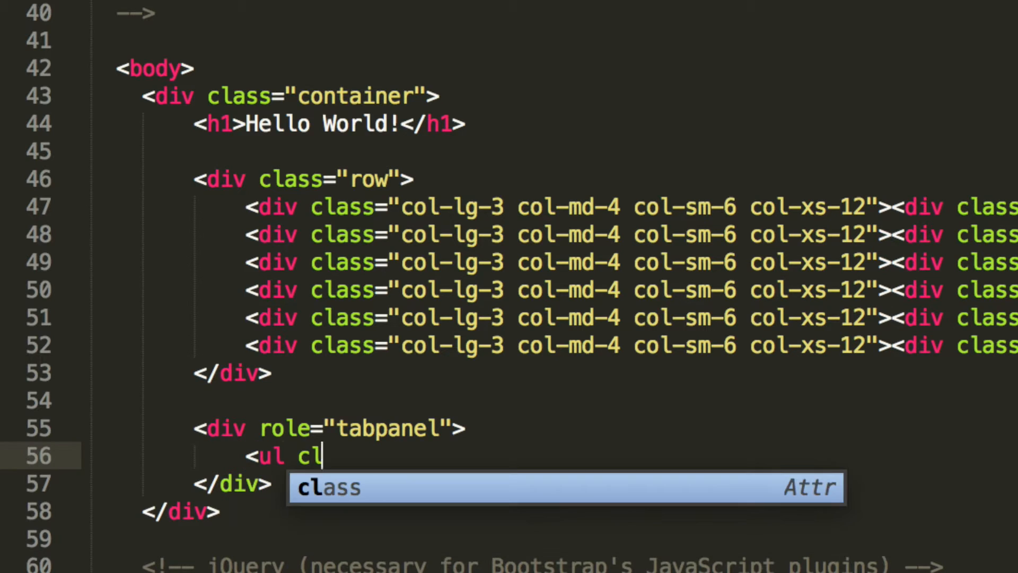
pyautogui.press('Tab')
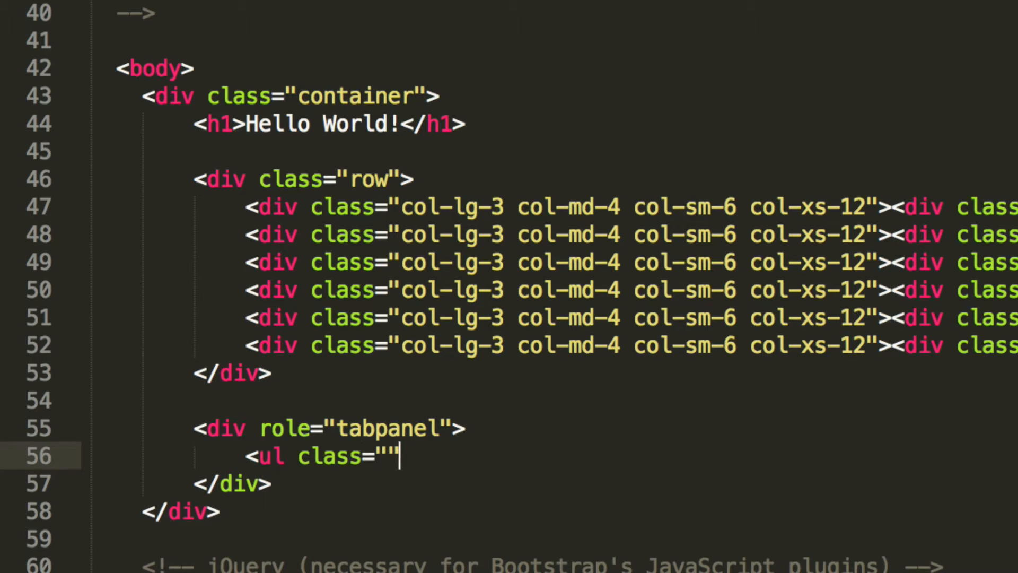
pyautogui.write('nav na')
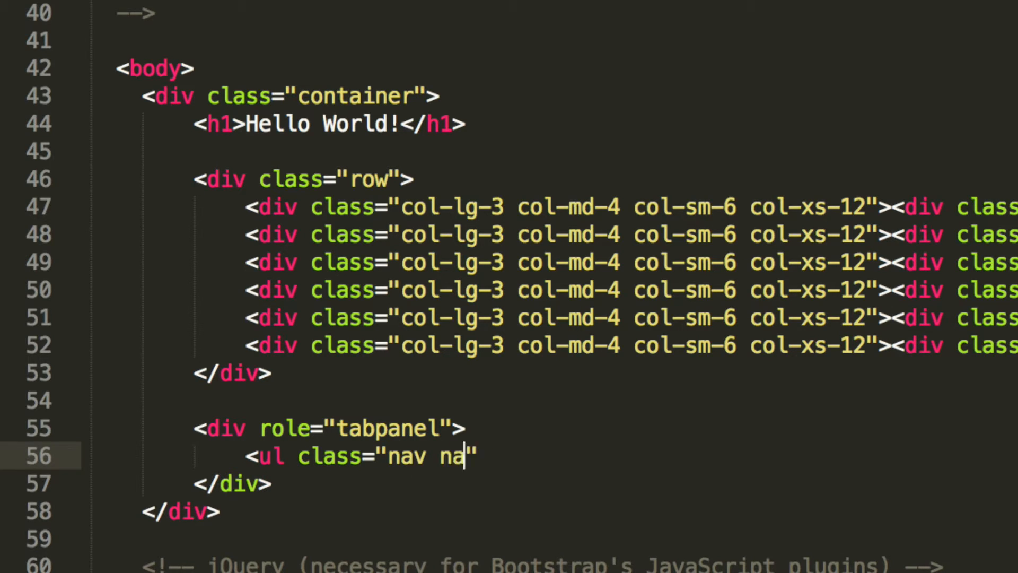
pyautogui.write('v-tabs')
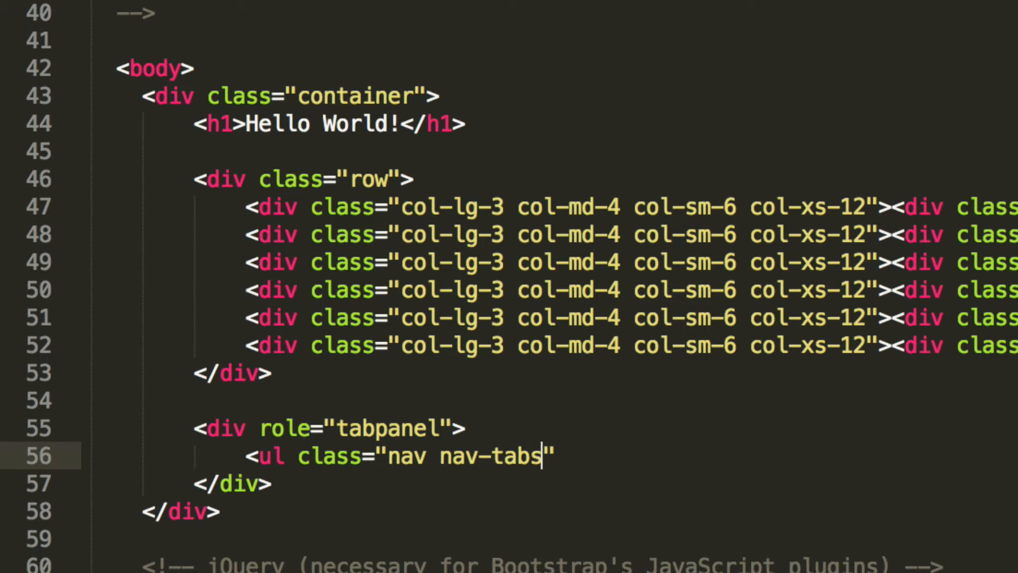
pyautogui.write('role=')
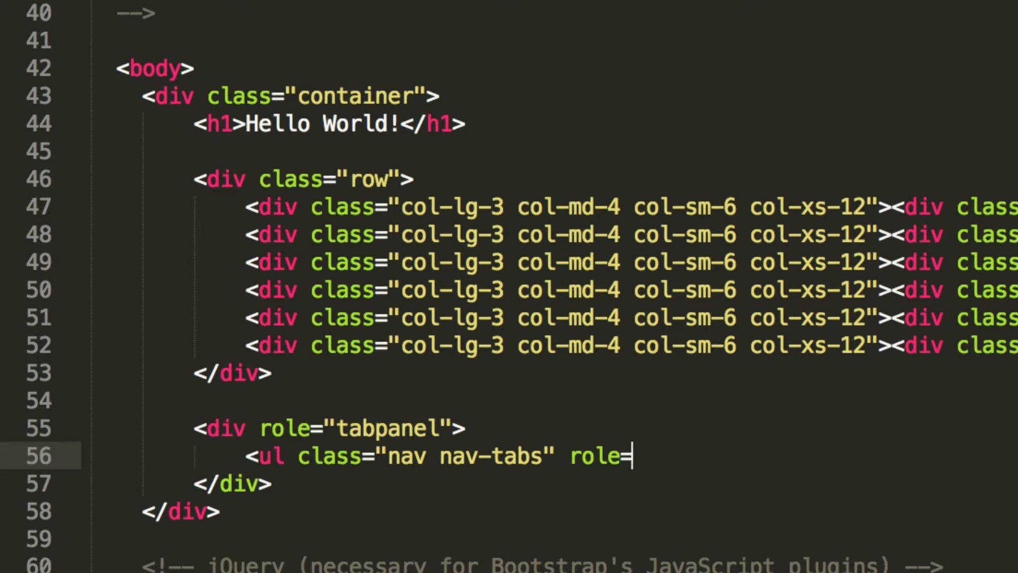
pyautogui.write('"ta')
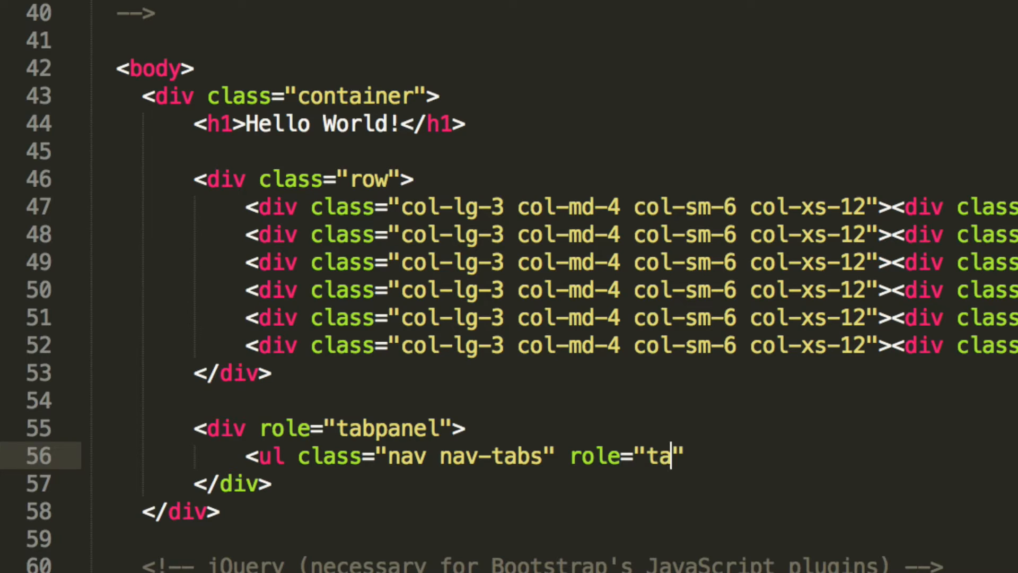
pyautogui.write('blist')
pyautogui.write('<')
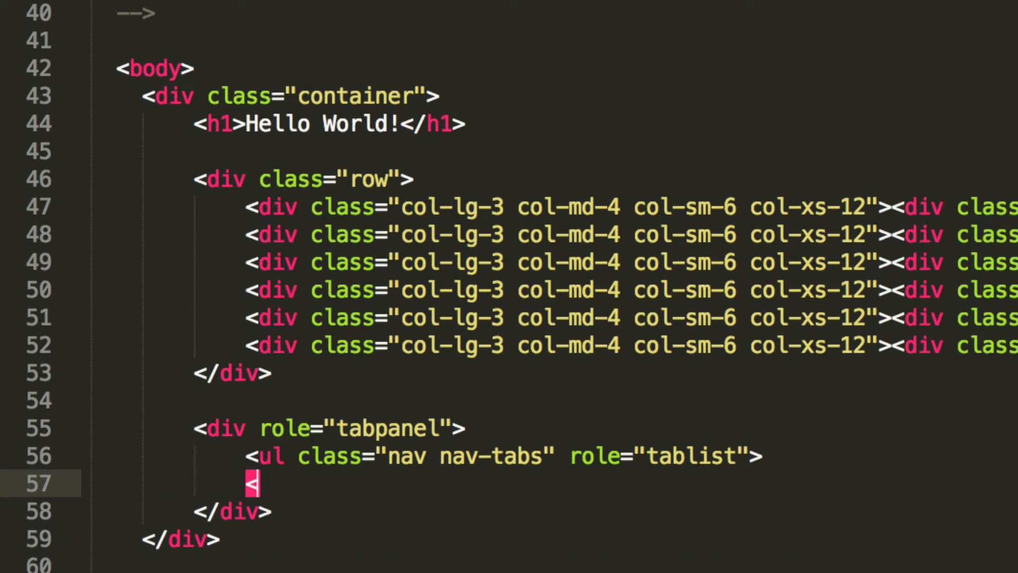
pyautogui.write('/ul>')
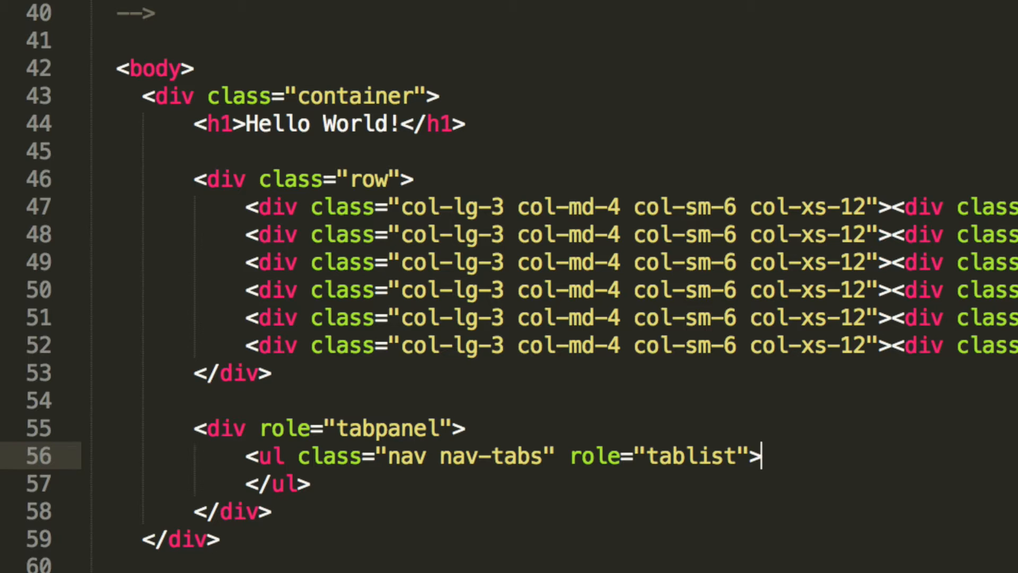
pyautogui.press('enter')
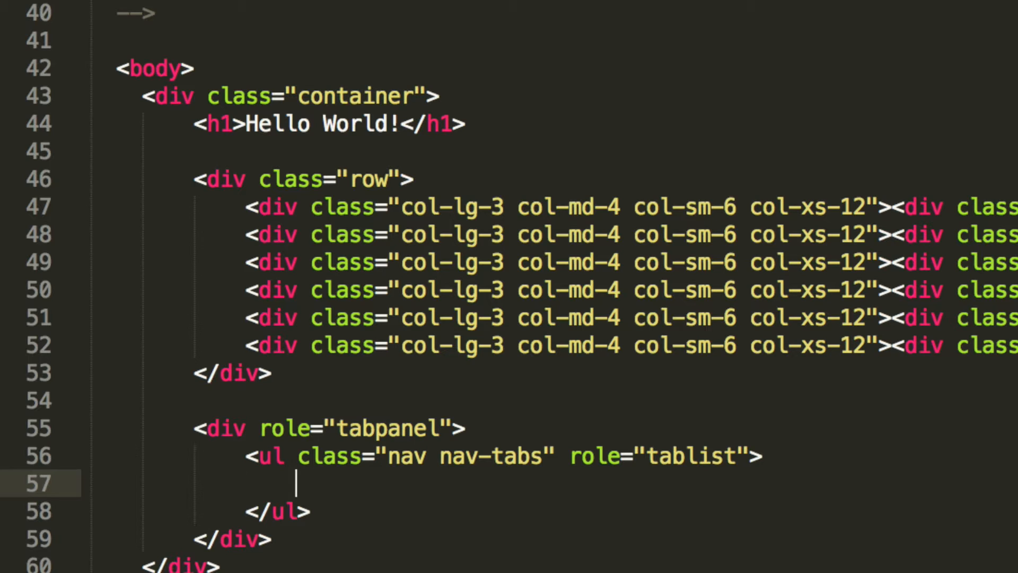
# Step: Add a first <li role="presentation" class="active"> to the tab list and begin its anchor
pyautogui.write('<li')
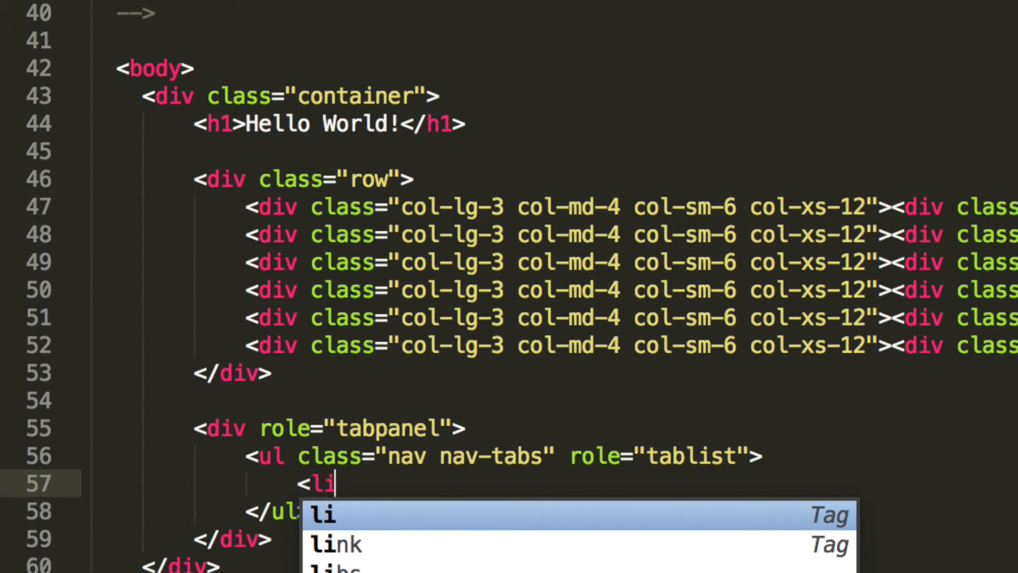
pyautogui.write('role=""')
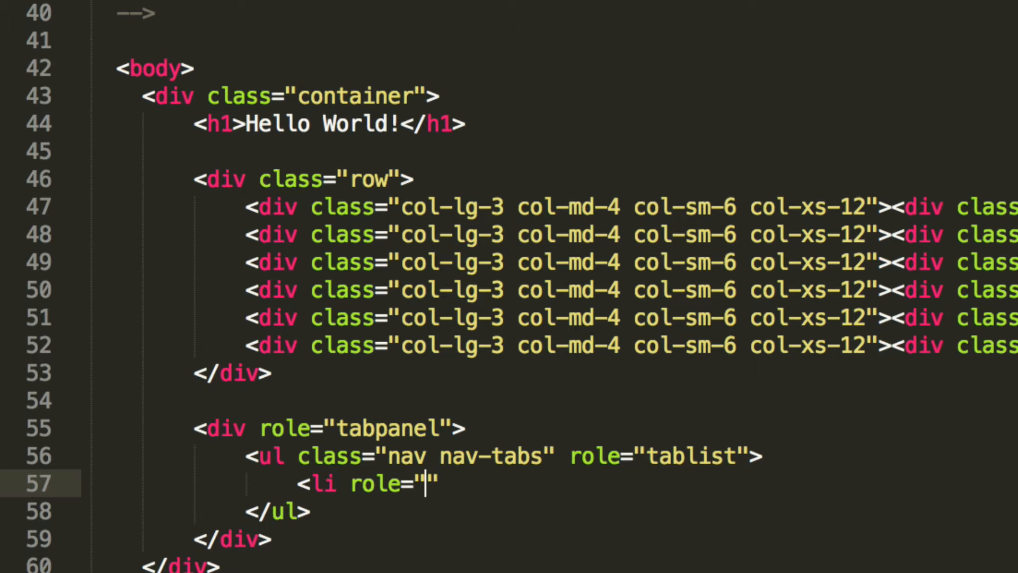
pyautogui.write('presentati')
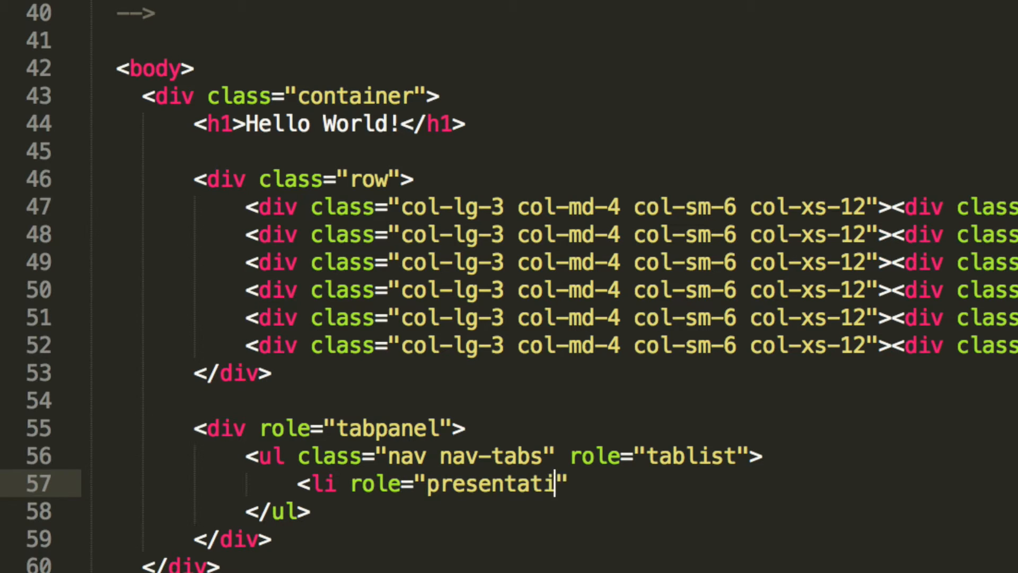
pyautogui.write('on')
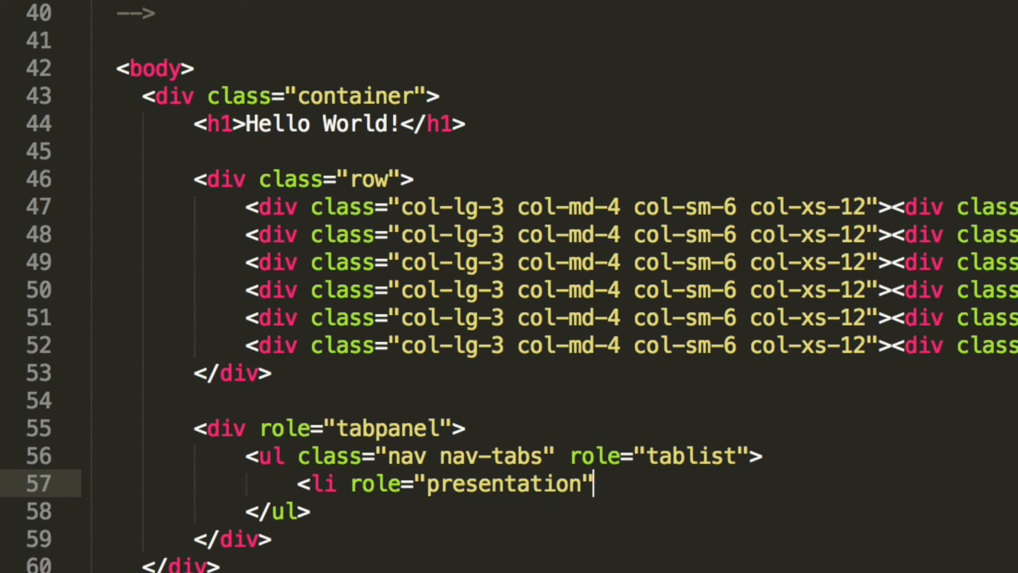
pyautogui.write('clas')
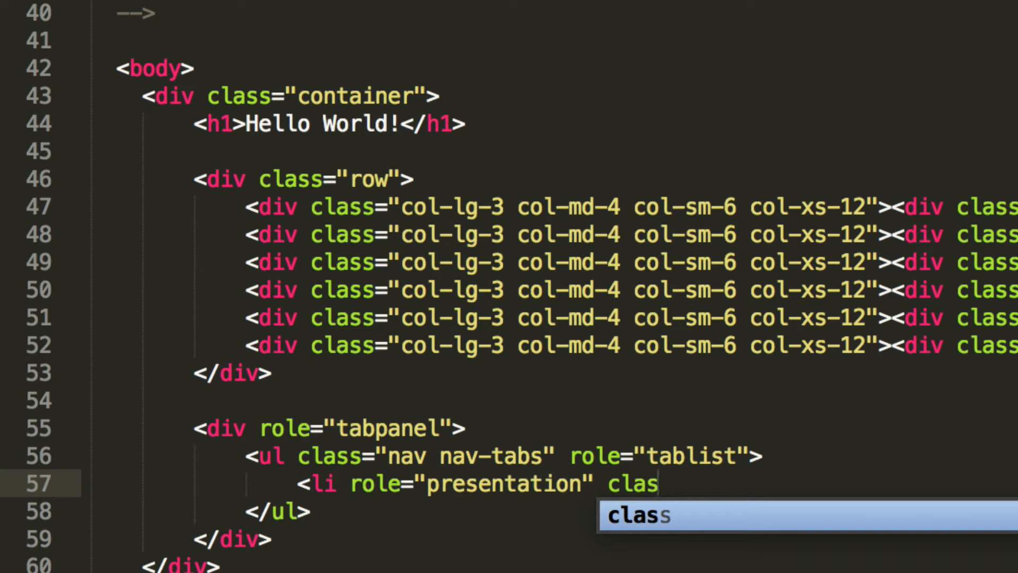
pyautogui.write('"')
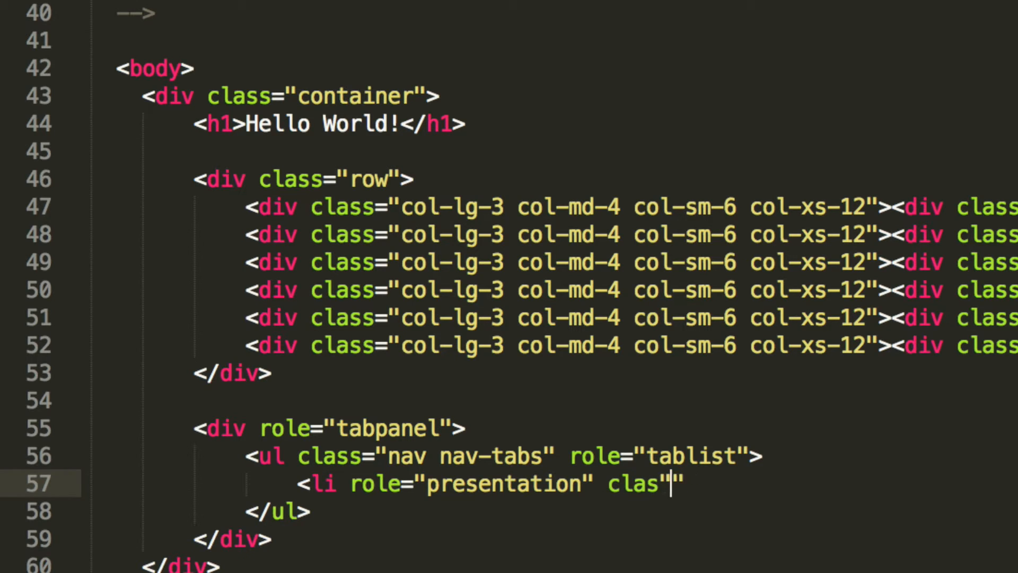
pyautogui.write('s="a')
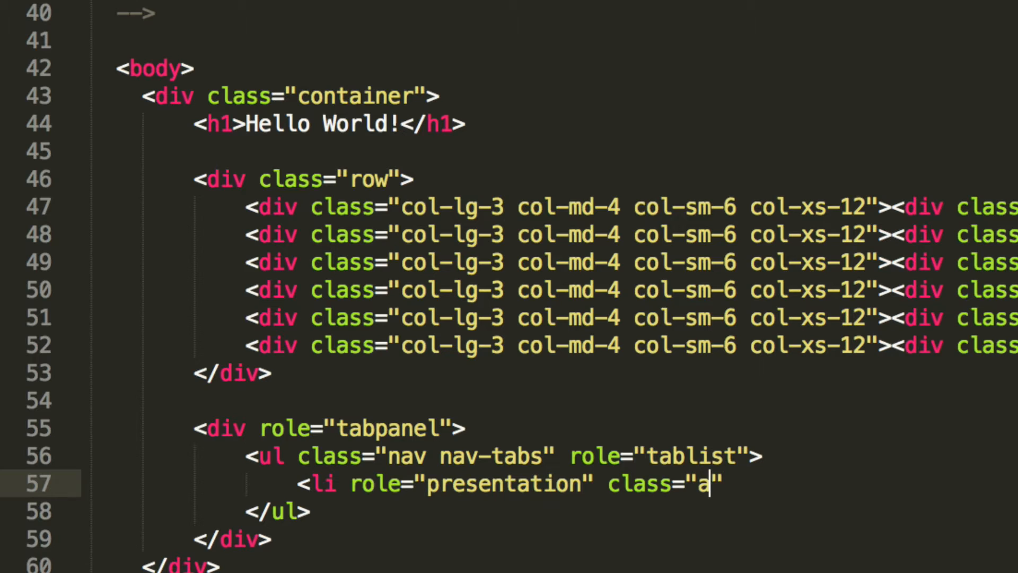
pyautogui.write('ctive')
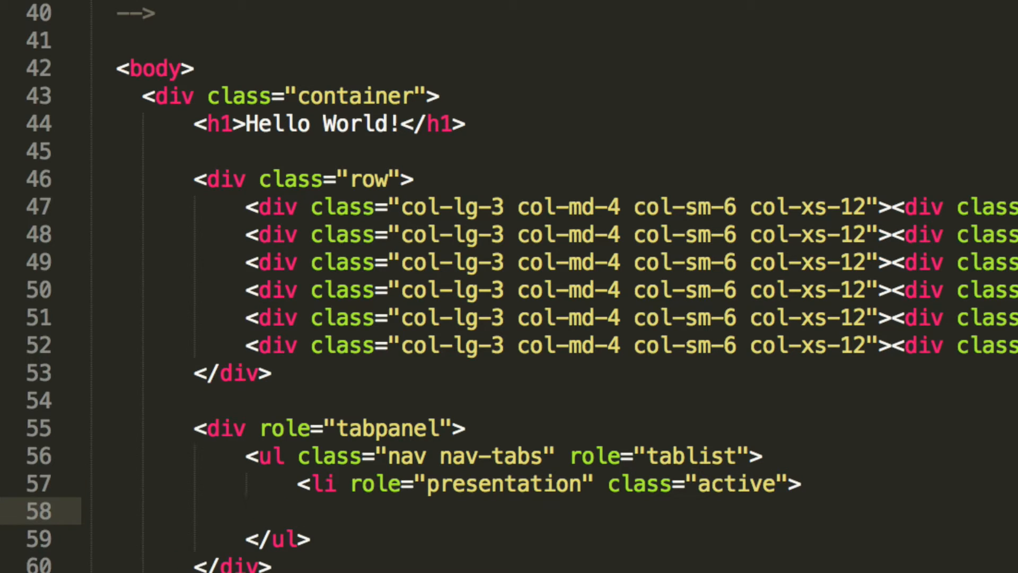
pyautogui.write('</li>')
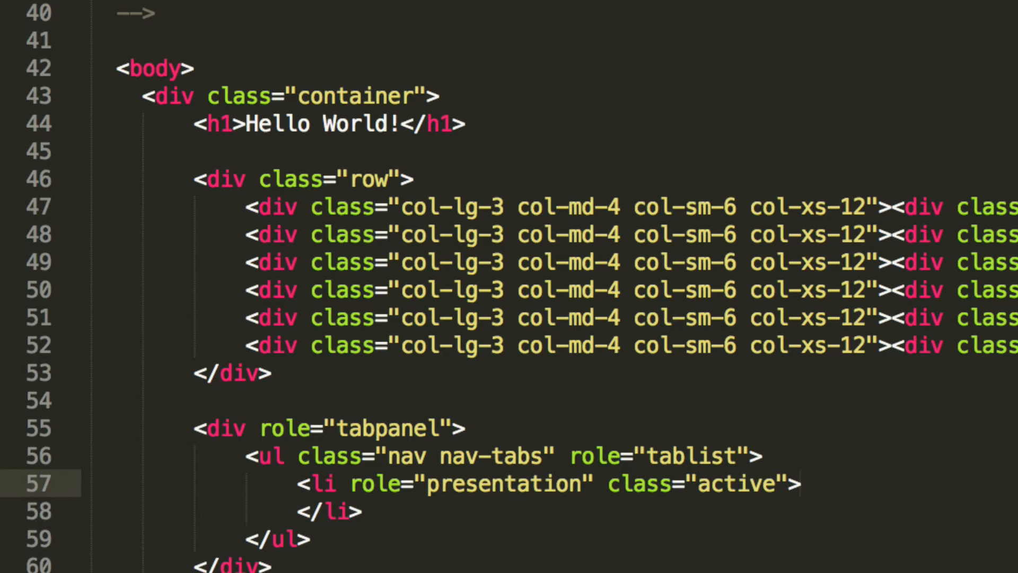
pyautogui.write('<a href="')
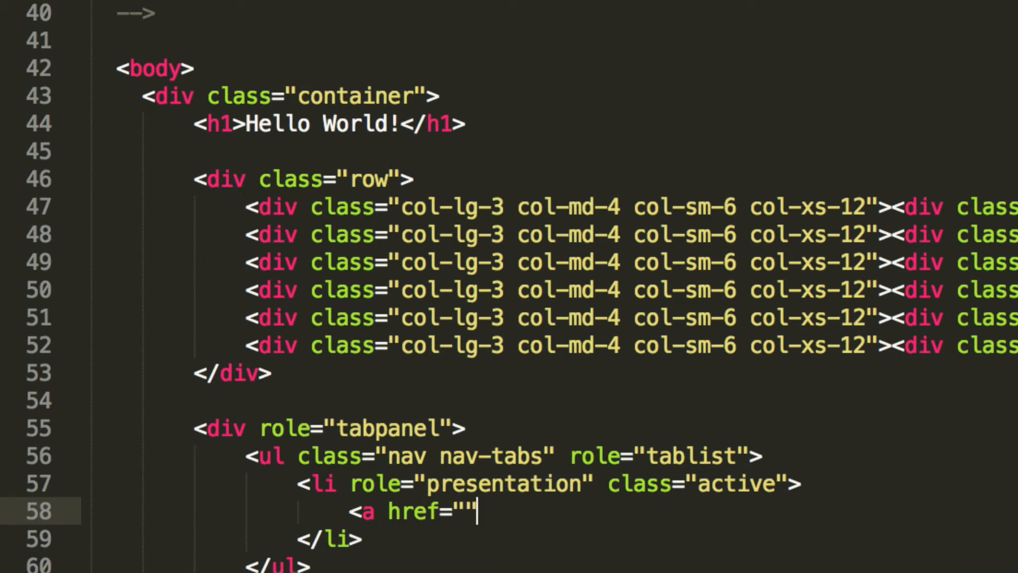
# Step: Give the anchor href="#home", aria-controls="home" and role="tab"
pyautogui.write('#')
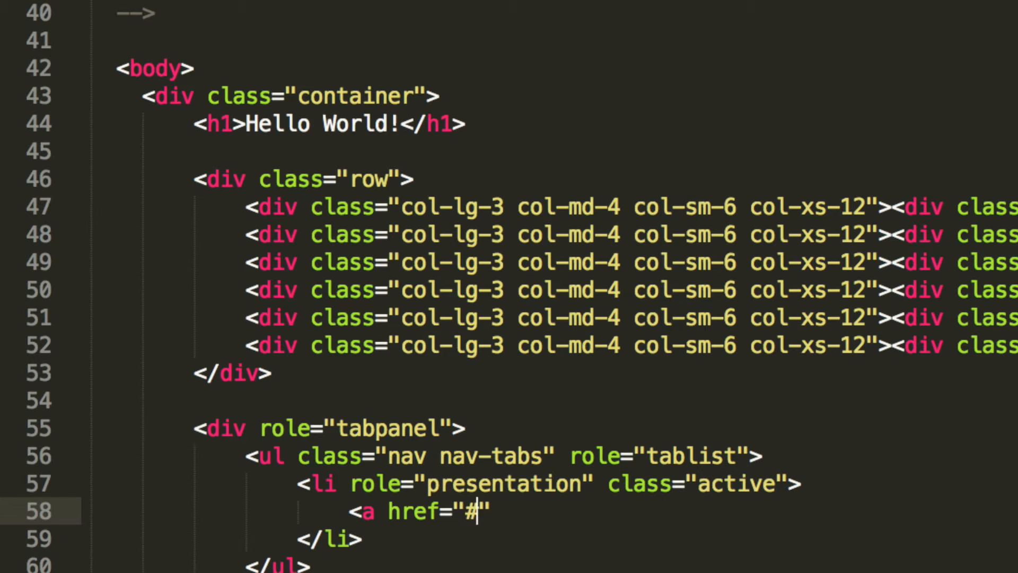
pyautogui.write('home')
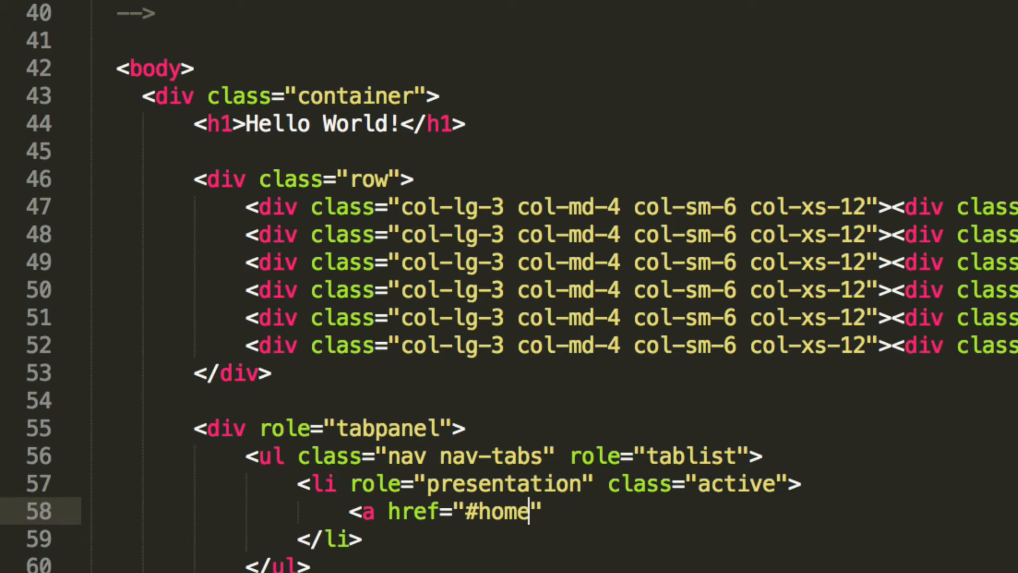
pyautogui.write('ar')
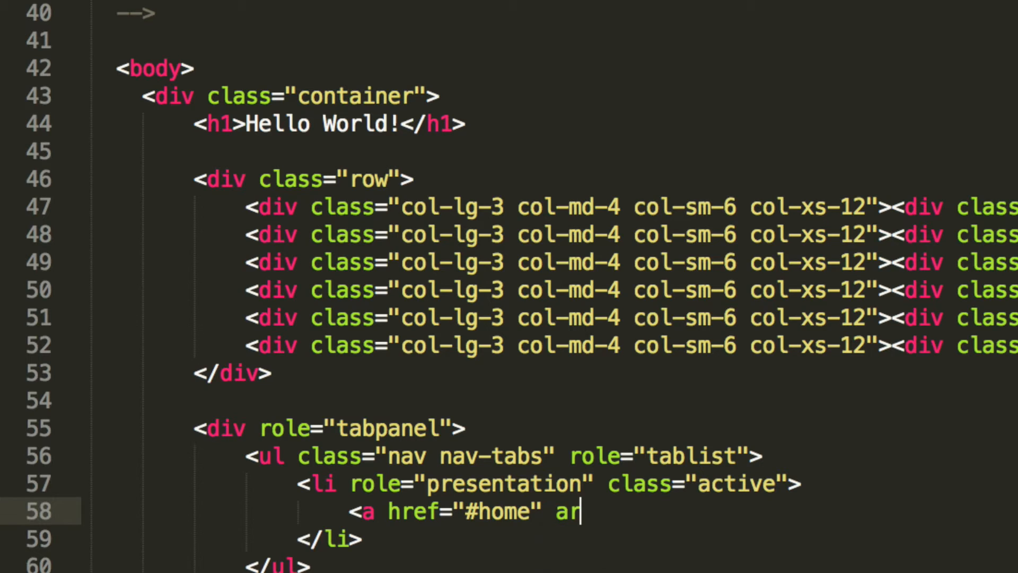
pyautogui.write('ia-conto')
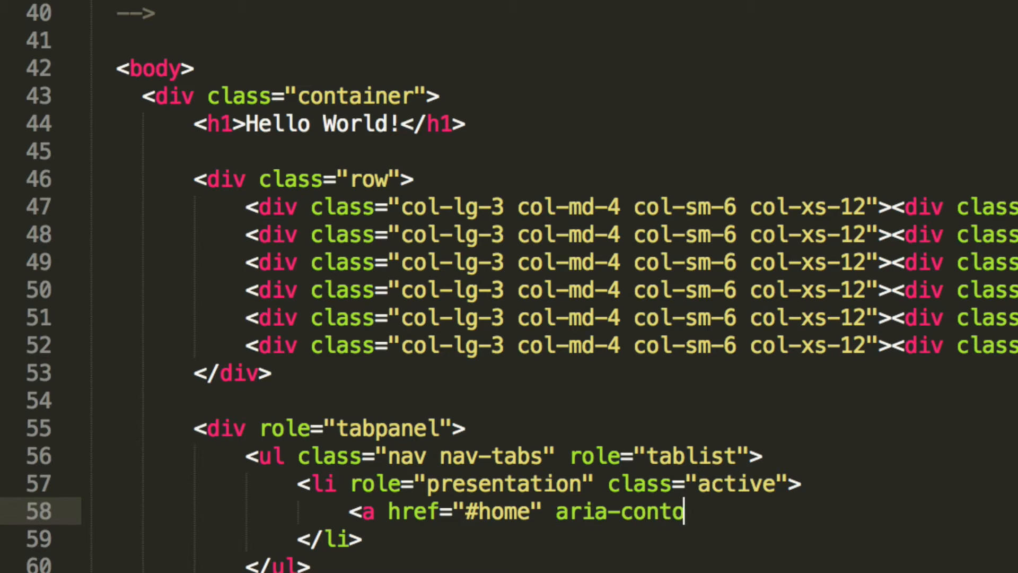
pyautogui.write('ols=')
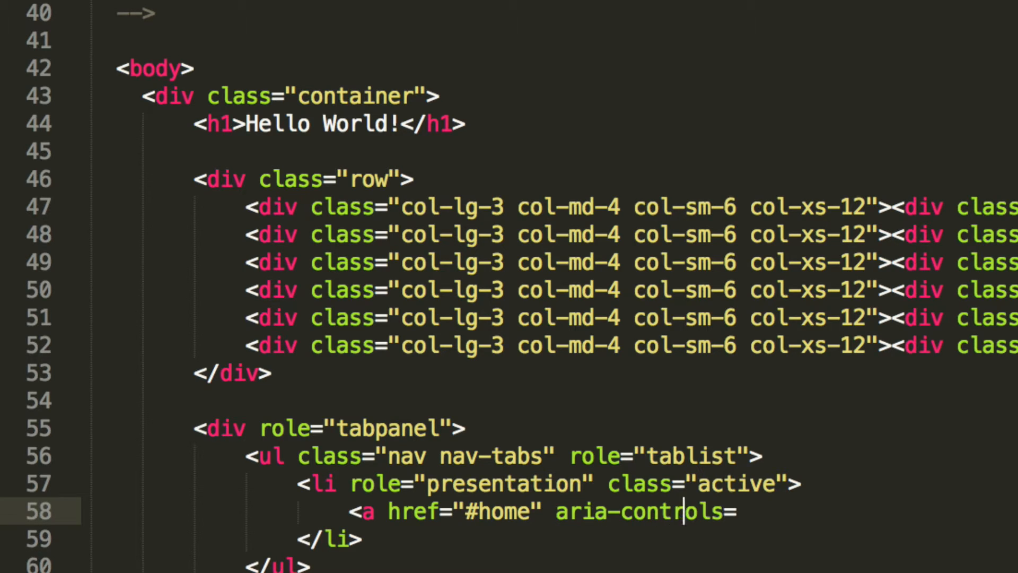
pyautogui.write('""')
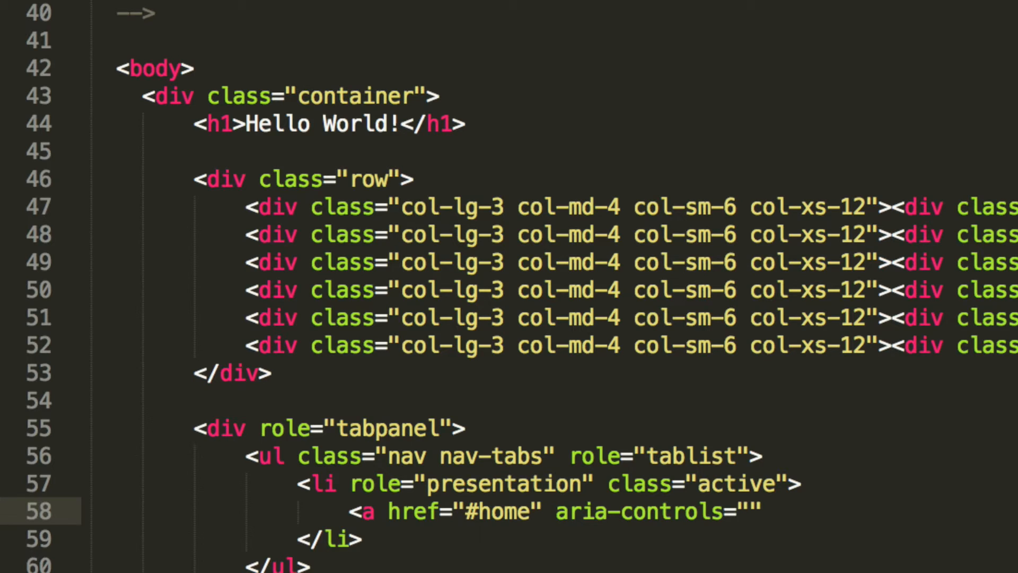
pyautogui.write('home')
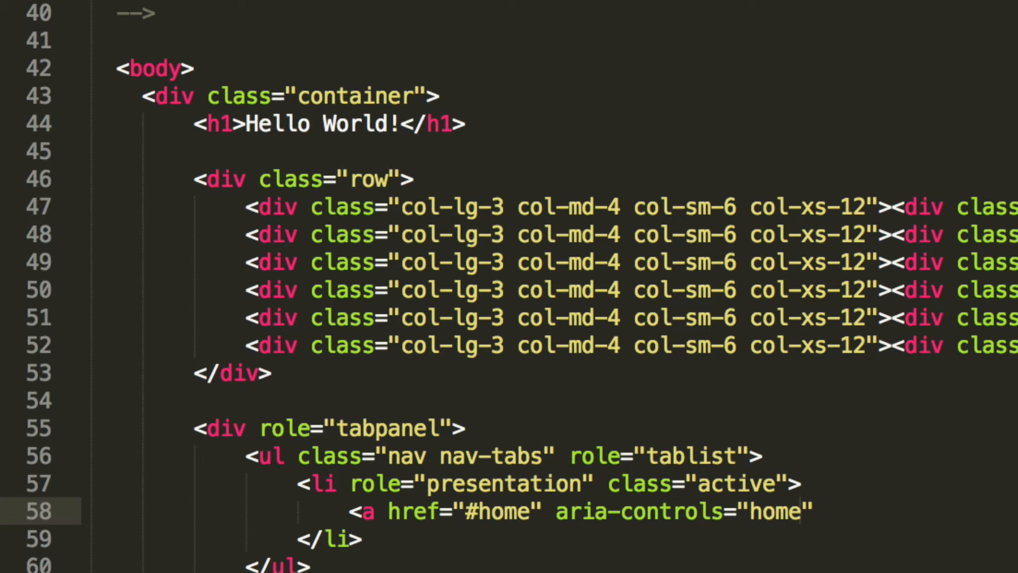
pyautogui.write('role')
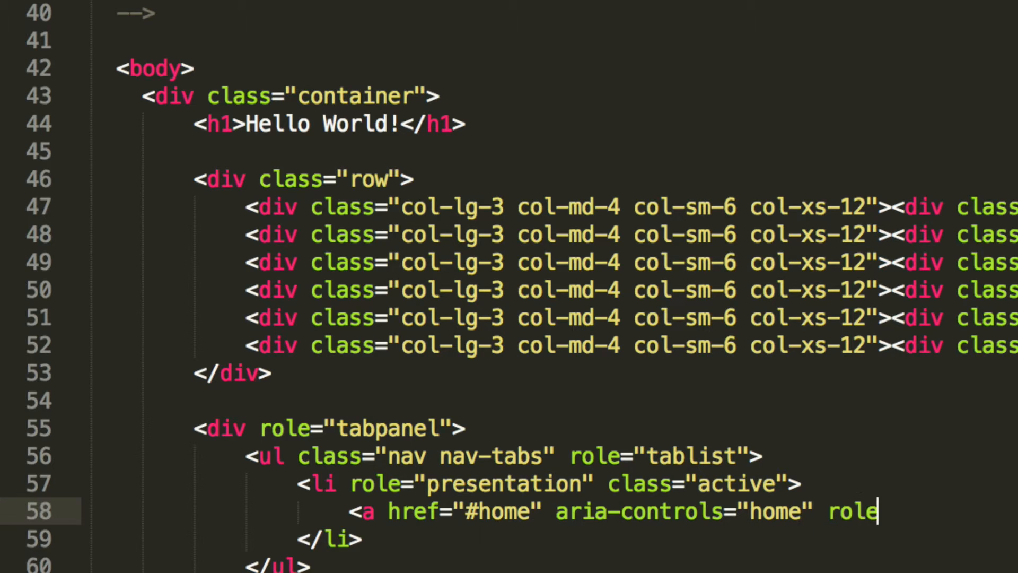
pyautogui.write('="tab"')
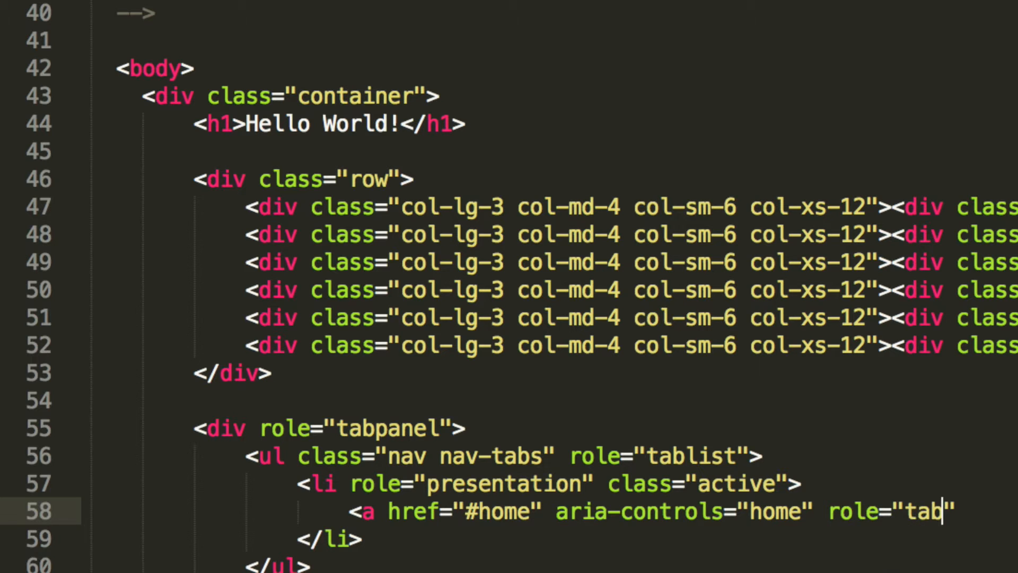
# Step: Finish the anchor with data-toggle="tab" and the label Home
pyautogui.write('data')
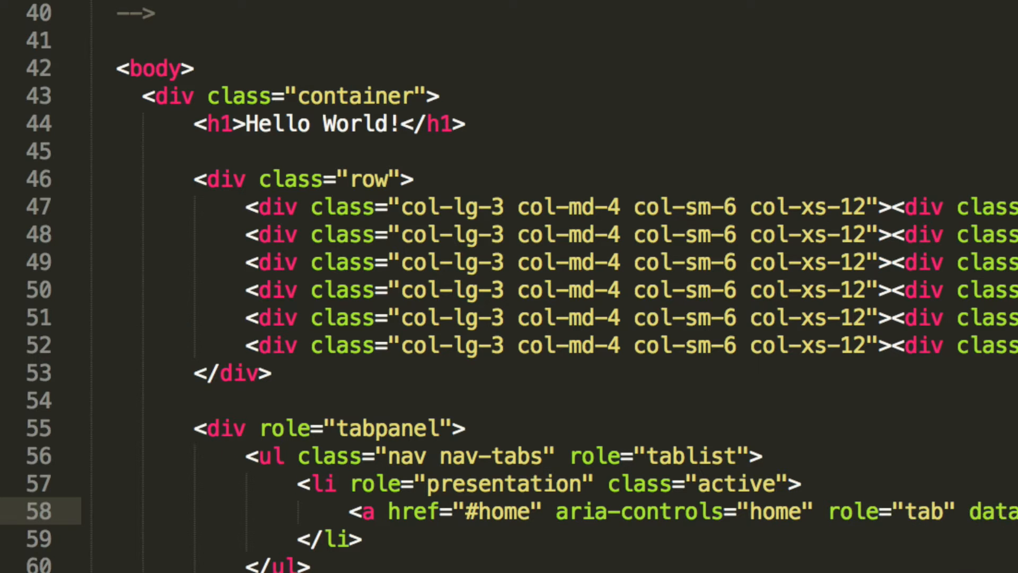
pyautogui.hscroll(3)
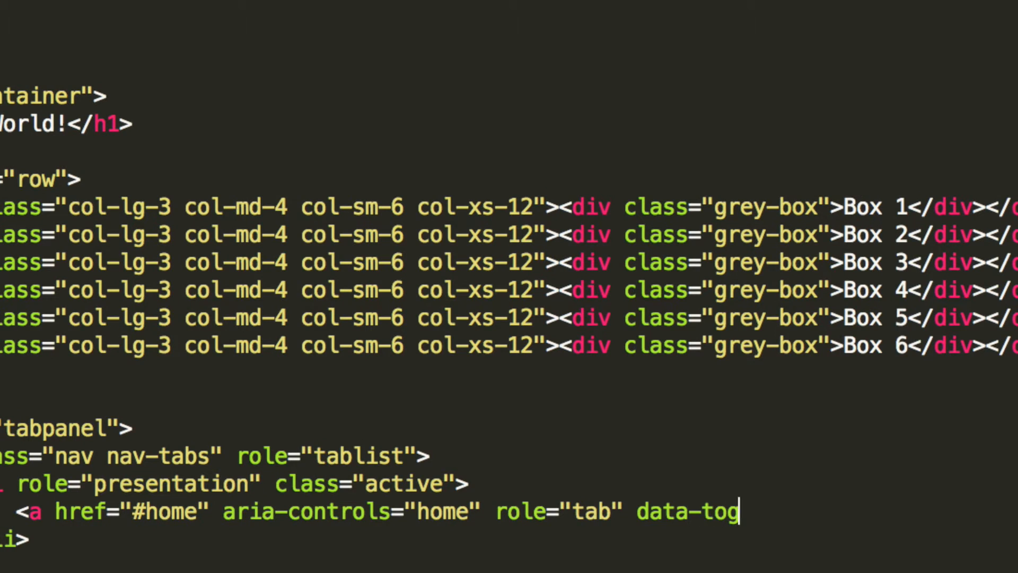
pyautogui.write('gle=""')
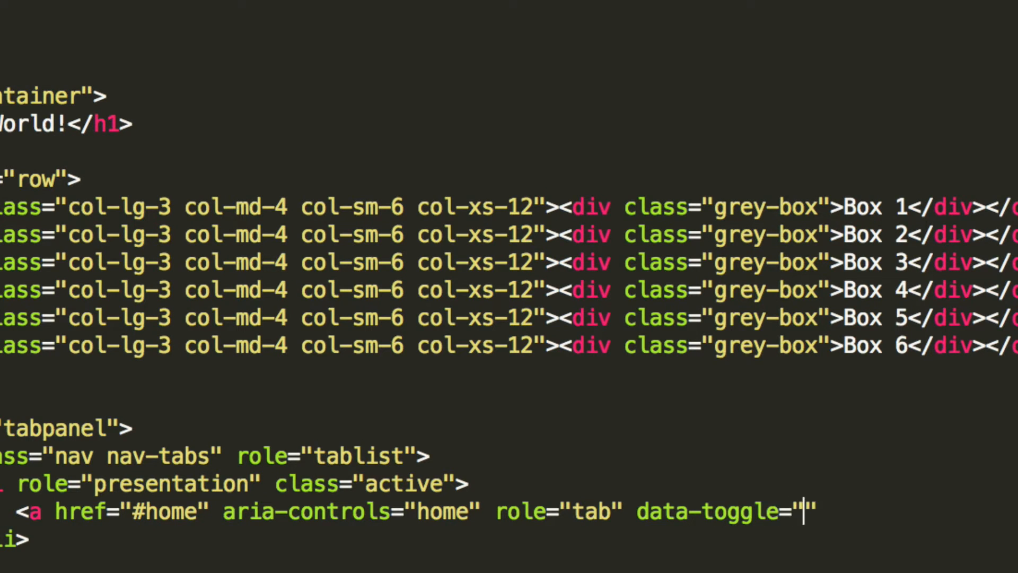
pyautogui.write('tab')
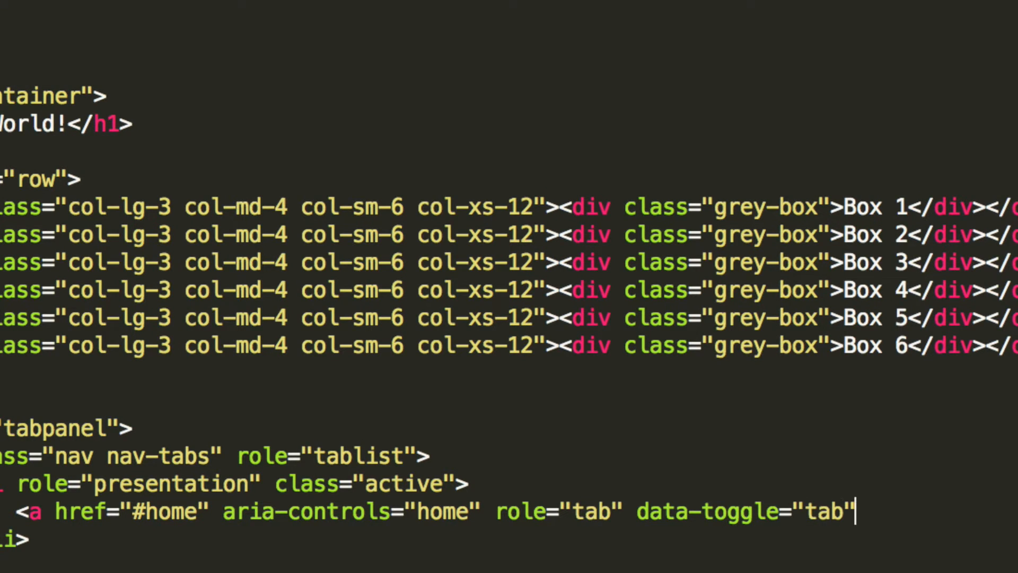
pyautogui.write('>')
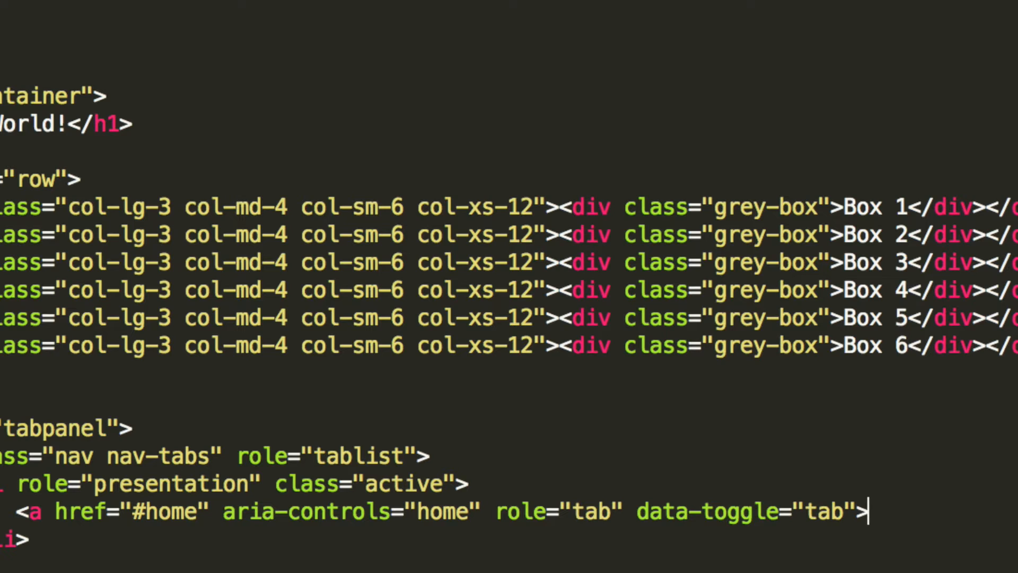
pyautogui.write('</a>')
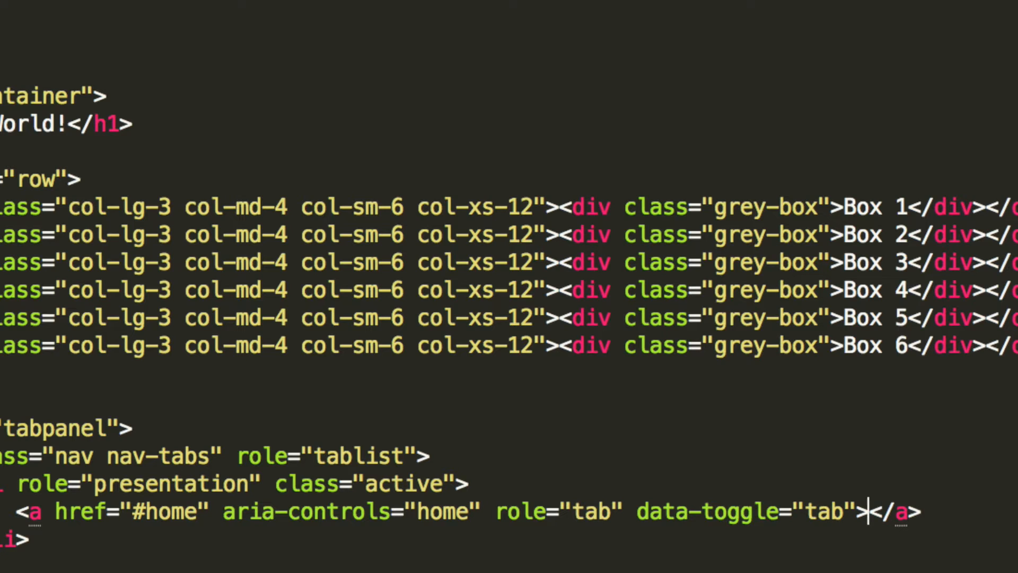
pyautogui.write('Home')
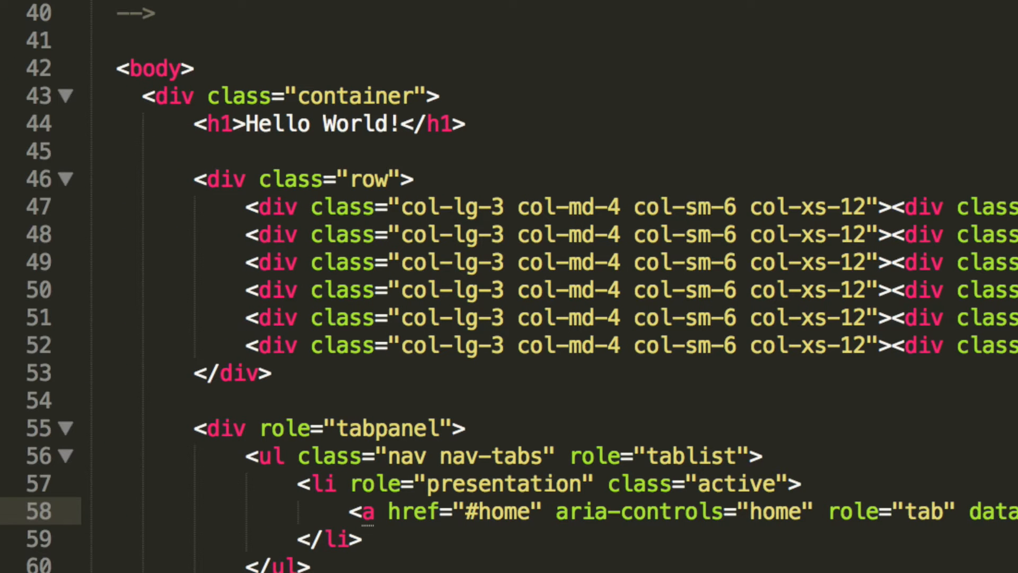
# Step: Duplicate the tab item as a non-active Profile tab linking to #profile
pyautogui.scroll(-3)
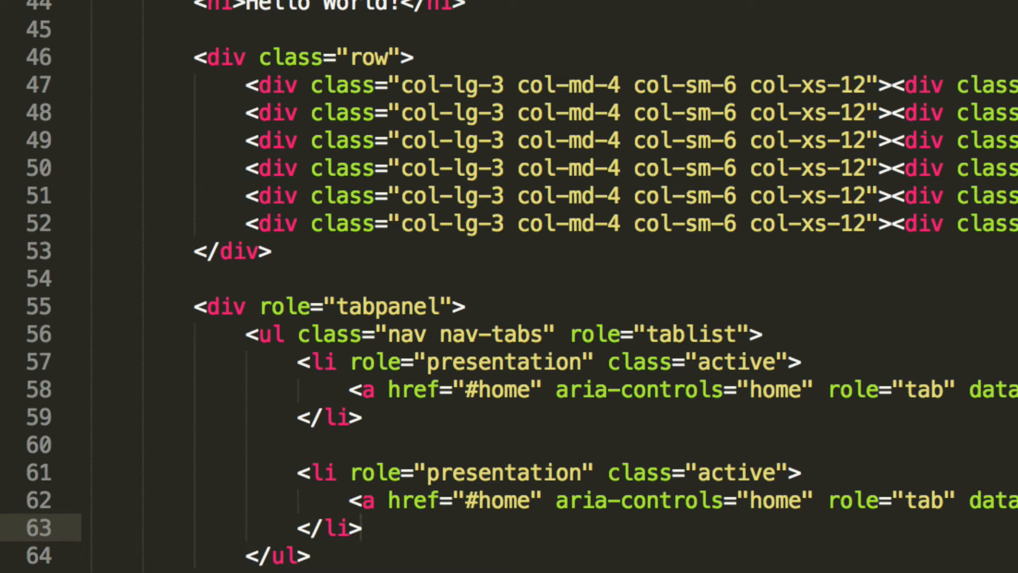
pyautogui.doubleClick(692, 472)
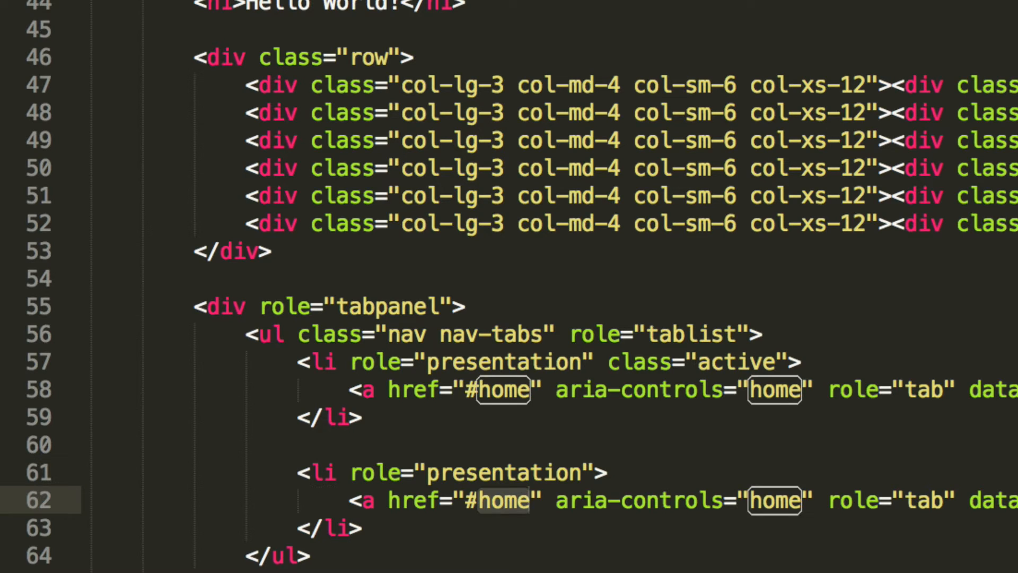
pyautogui.write('profile')
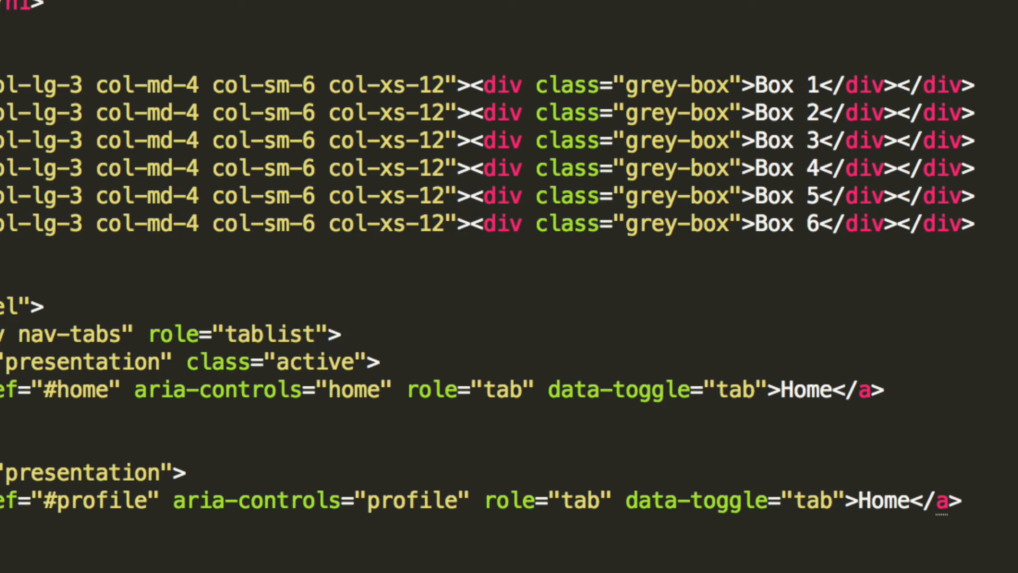
pyautogui.write('Pr')
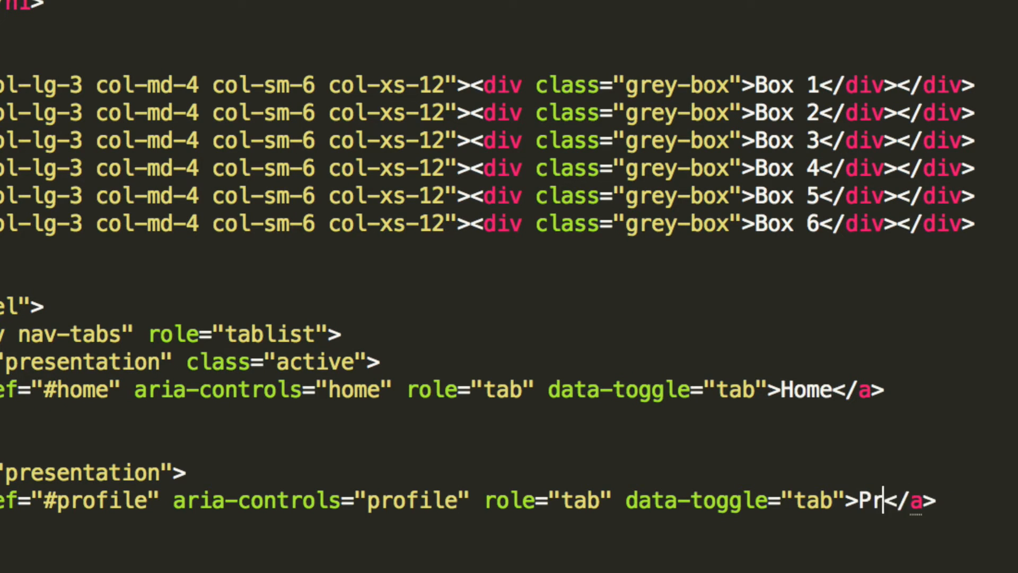
pyautogui.write('ofile')
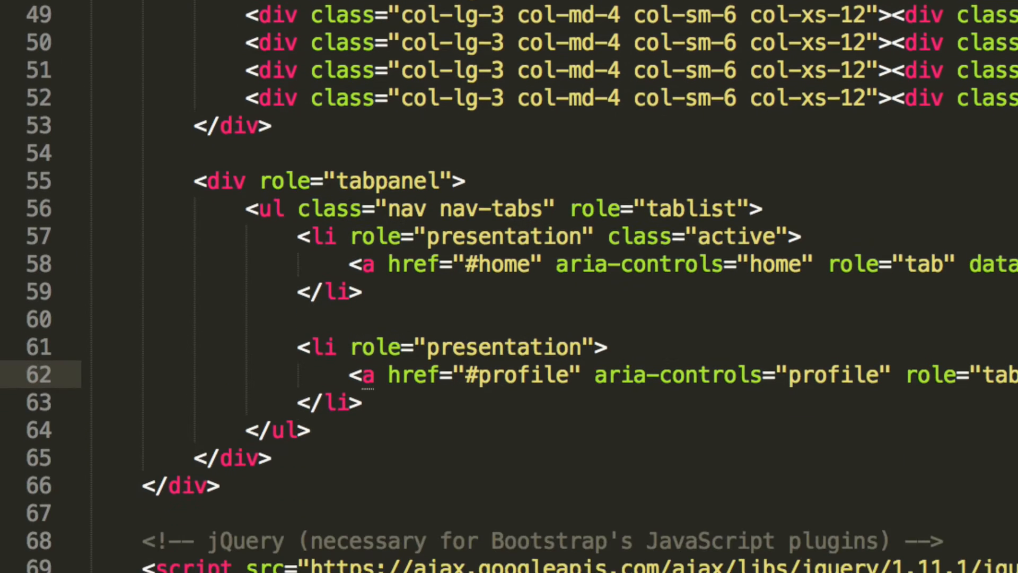
# Step: Duplicate the Profile item into a Messages tab linking to #messages
pyautogui.scroll(-3)
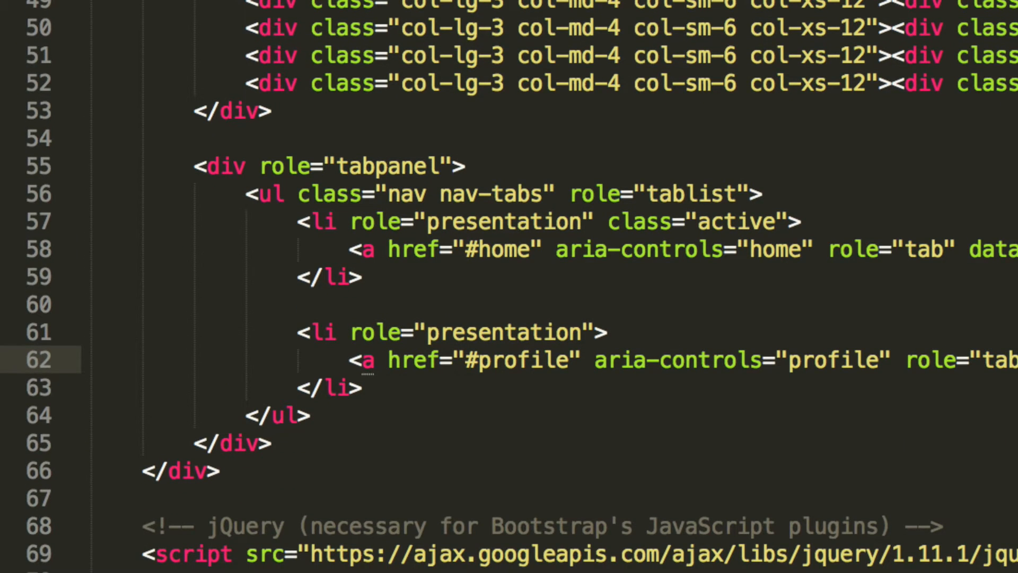
pyautogui.click(360, 388)
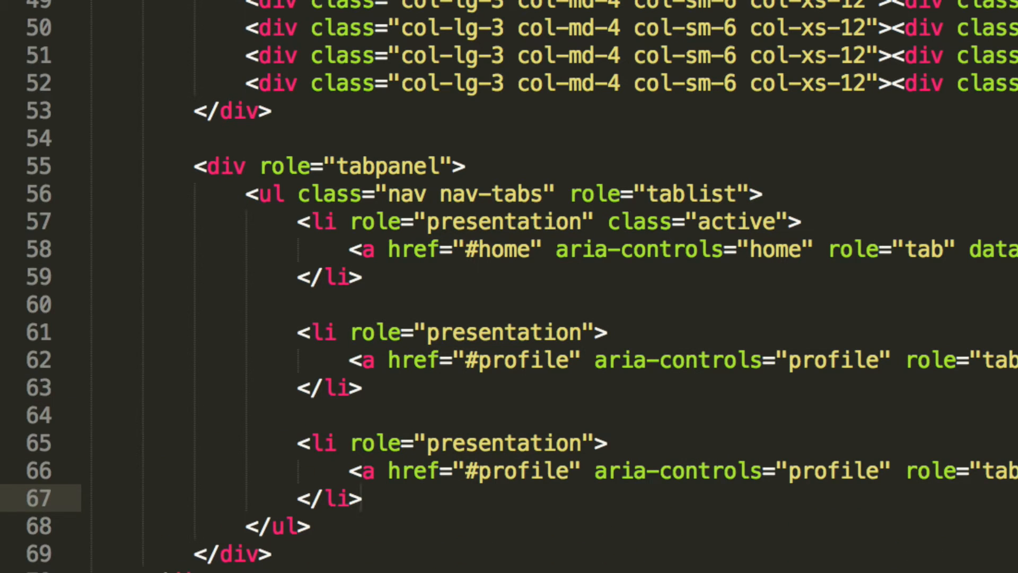
pyautogui.scroll(-3)
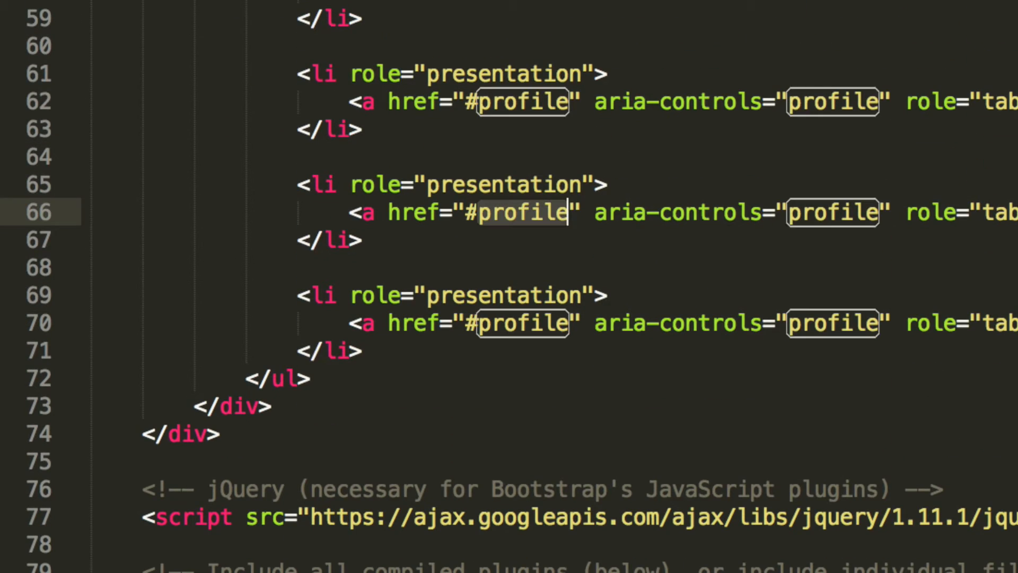
pyautogui.write('messages')
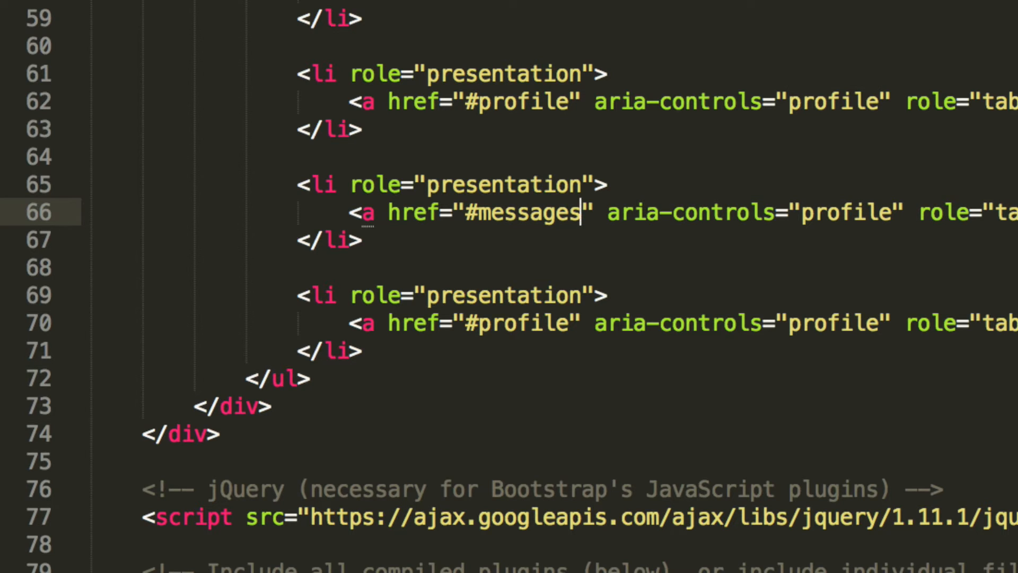
pyautogui.write('messages')
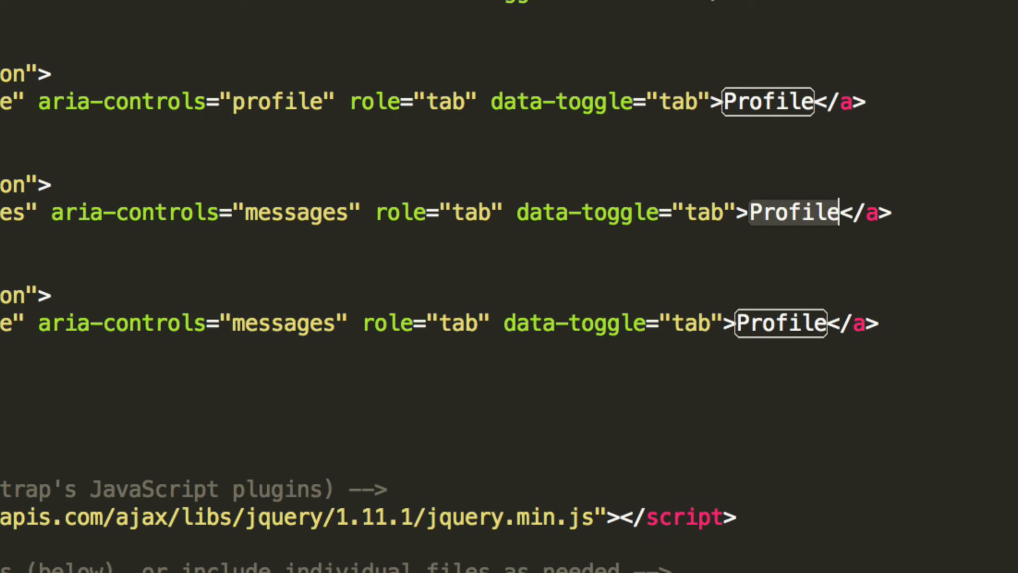
pyautogui.write('Messages')
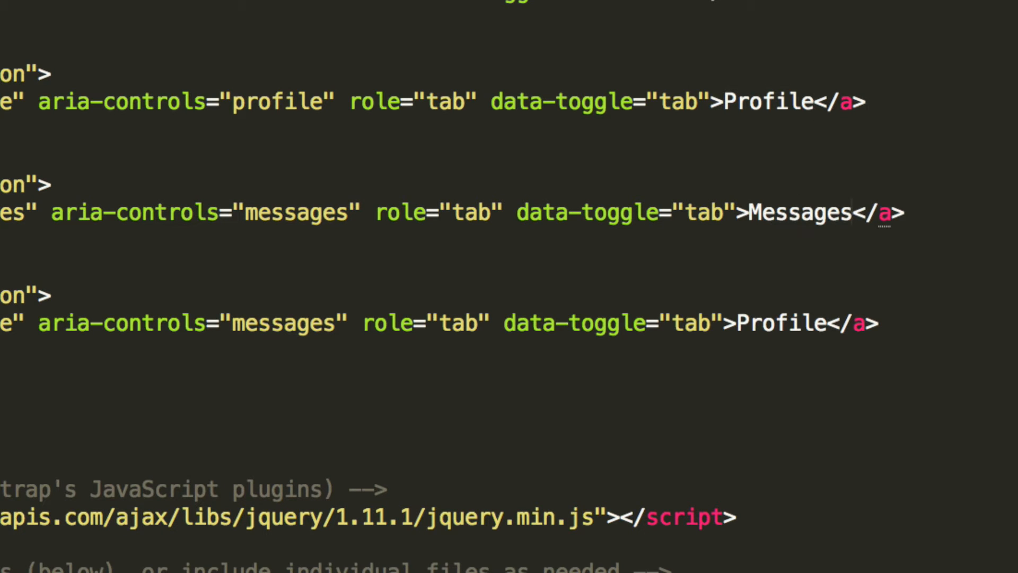
# Step: Make the fourth tab item link to #settings with aria-controls settings
pyautogui.hscroll(-3)
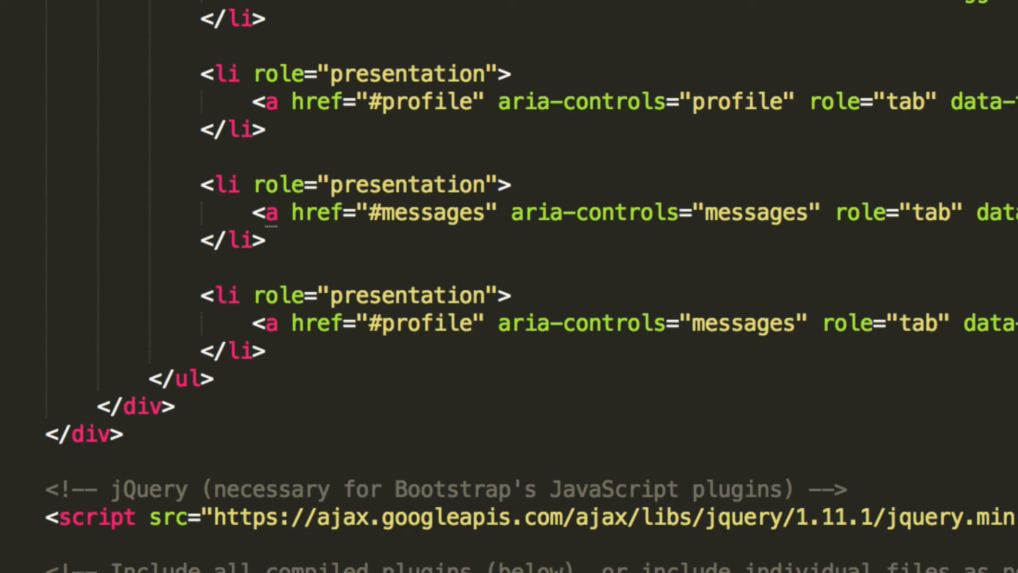
pyautogui.write('sett')
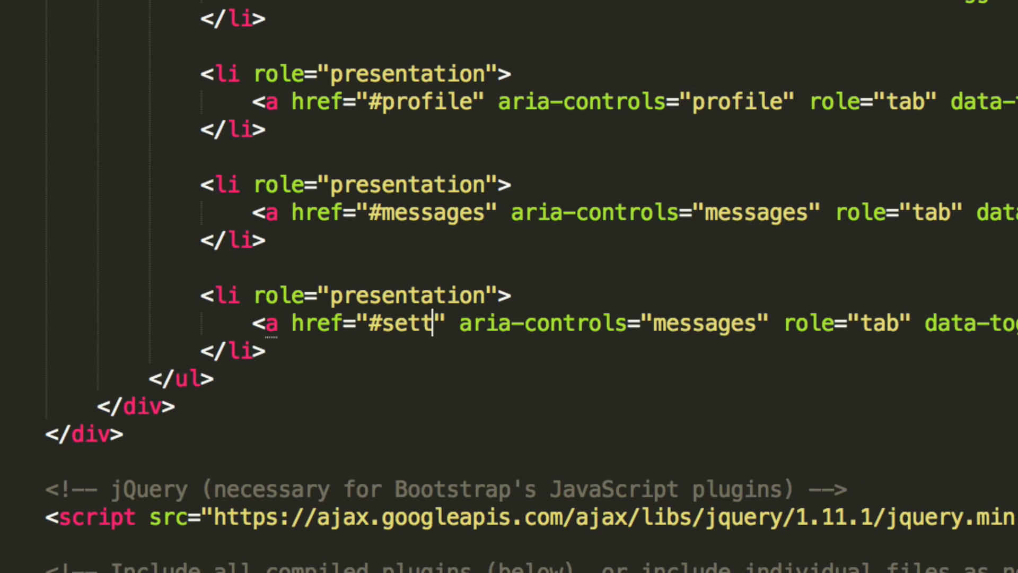
pyautogui.write('ings')
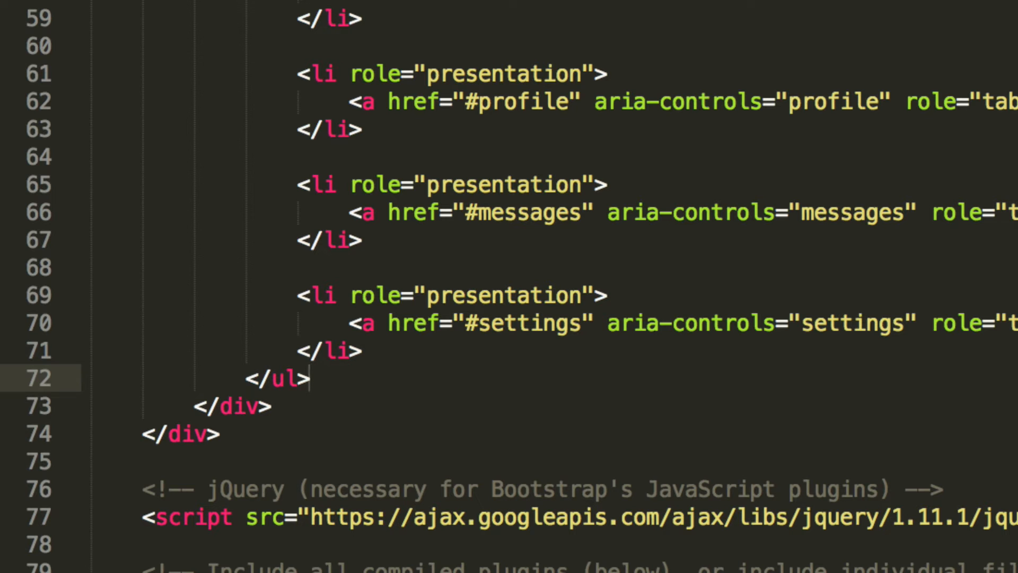
pyautogui.press('enter')
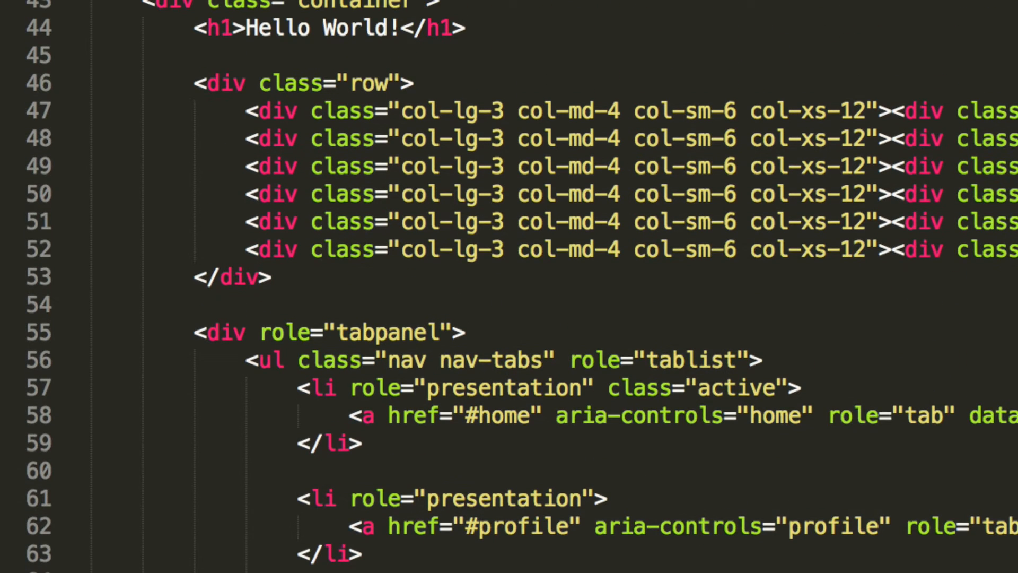
# Step: Add an empty <div class="tab-content"> below the closing </ul> inside the tabpanel
pyautogui.scroll(-3)
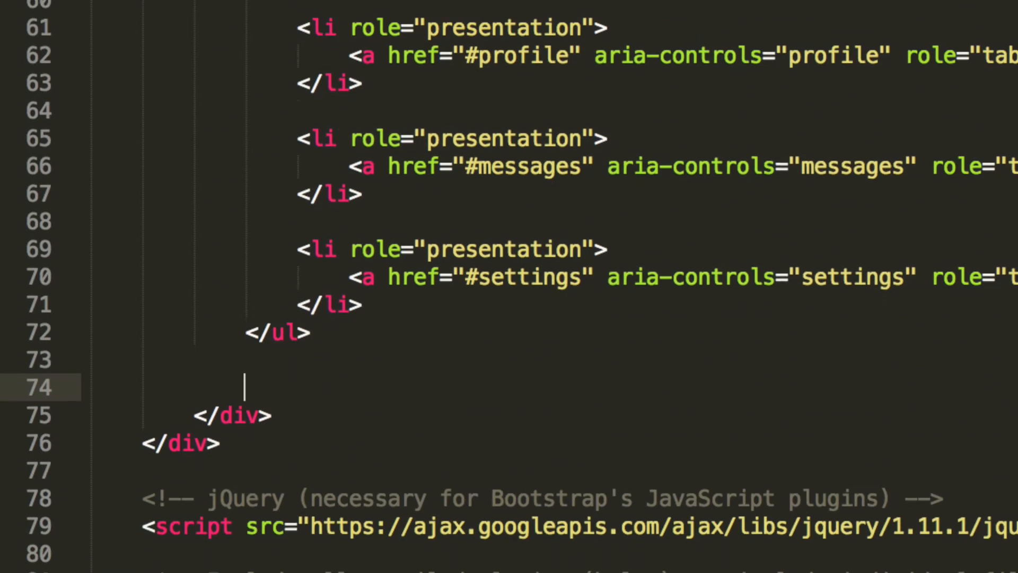
pyautogui.write('<d')
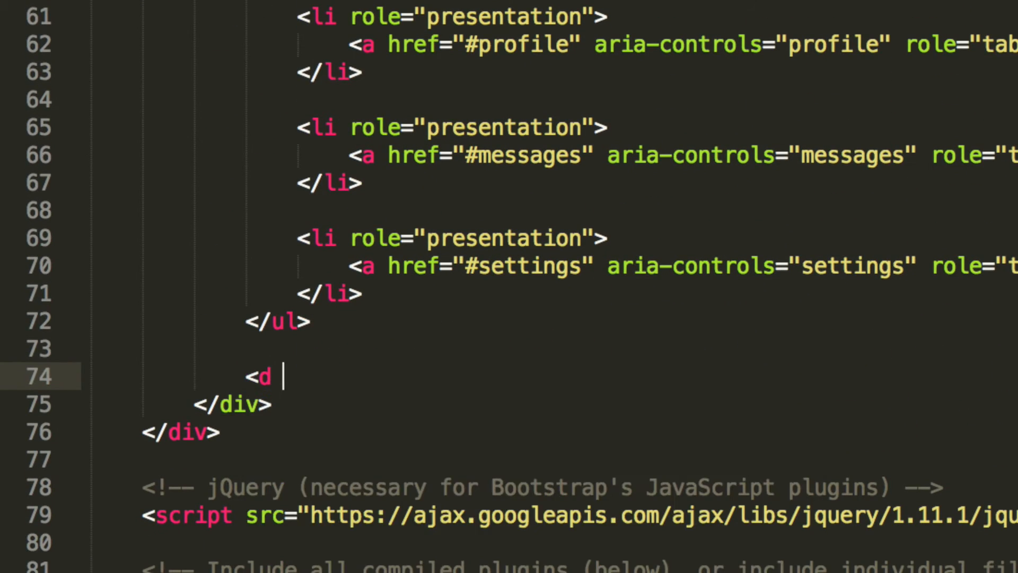
pyautogui.write('iv clas=""')
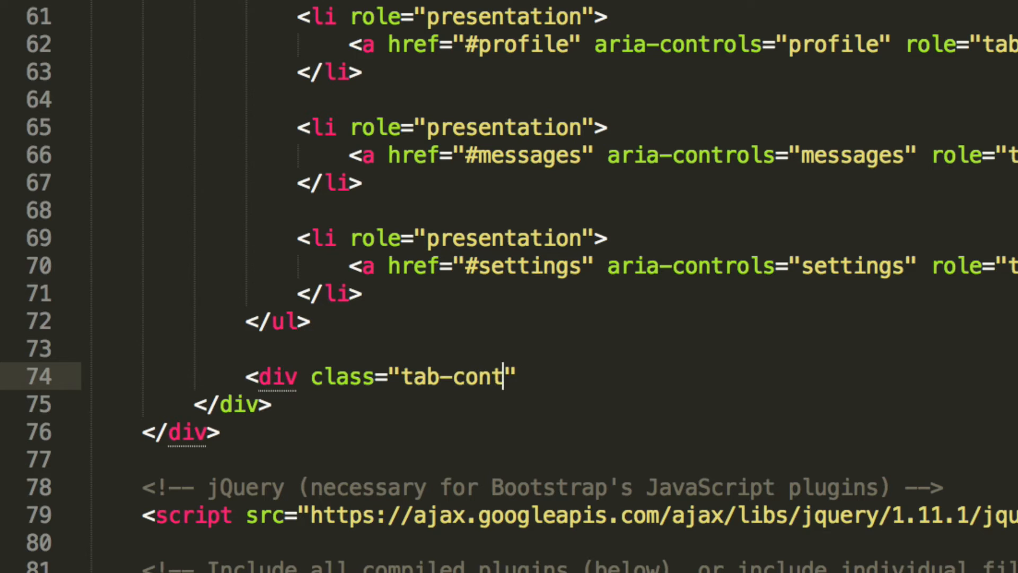
pyautogui.write('ent')
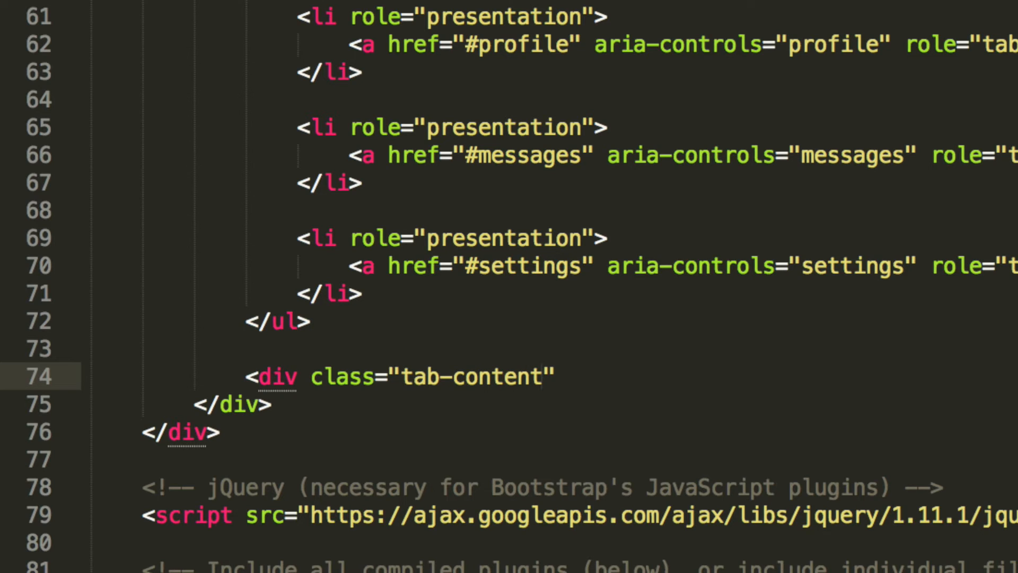
pyautogui.write('<')
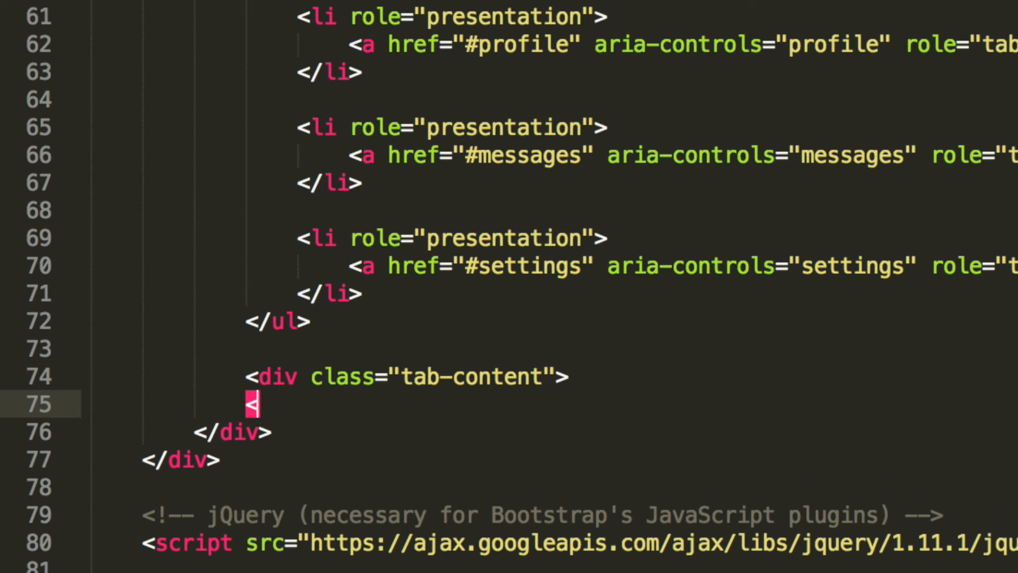
pyautogui.press('Backspace')
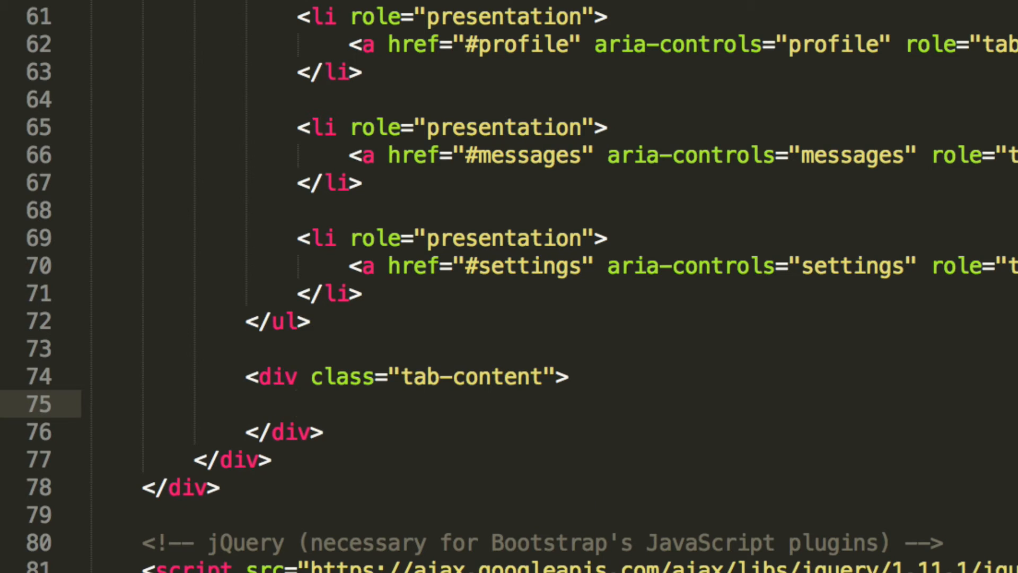
# Step: Add a <div role="tabpanel" class="tab-pane active" id="home"> inside tab-content
pyautogui.write('<')
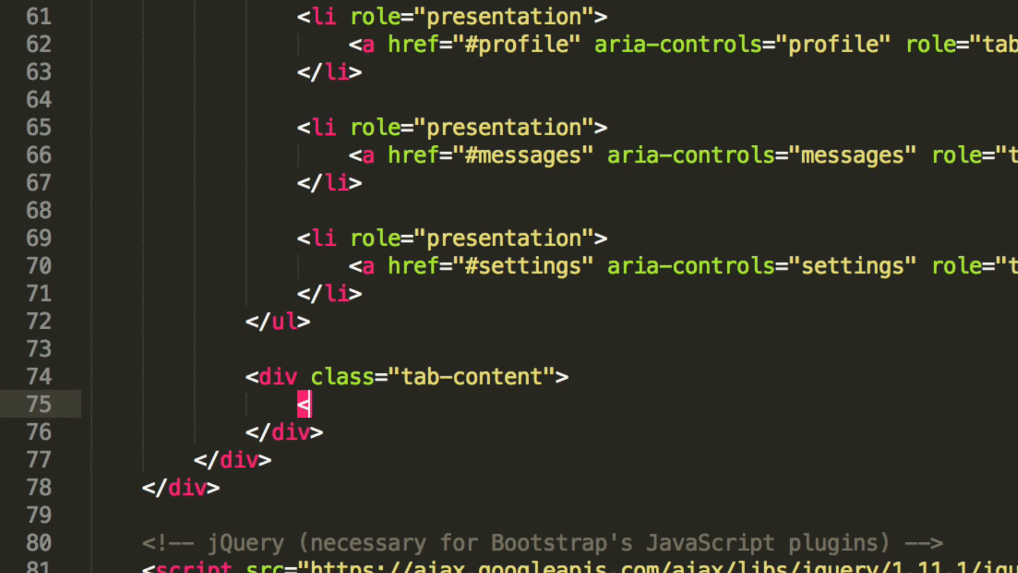
pyautogui.write('div=')
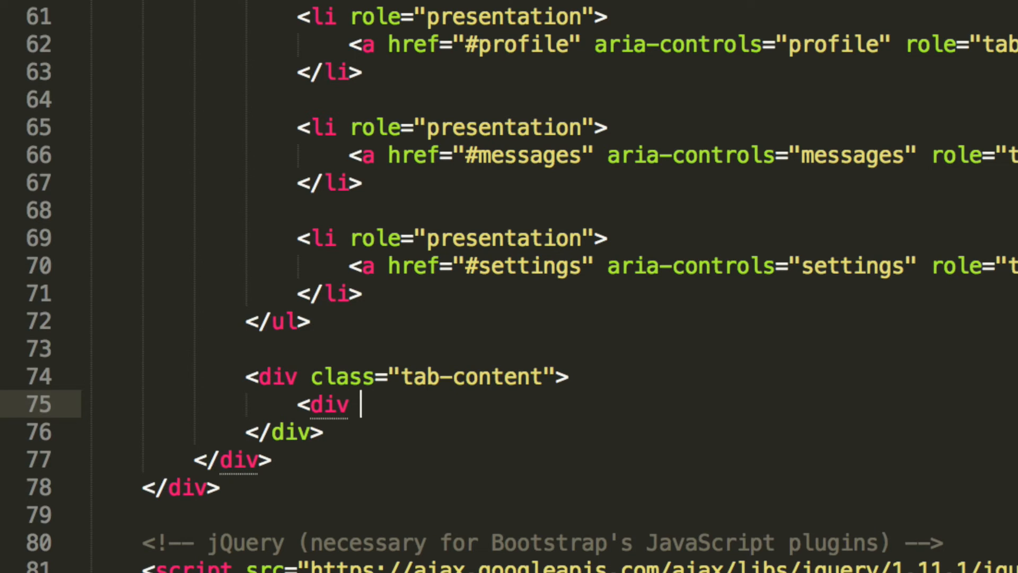
pyautogui.write('role=""')
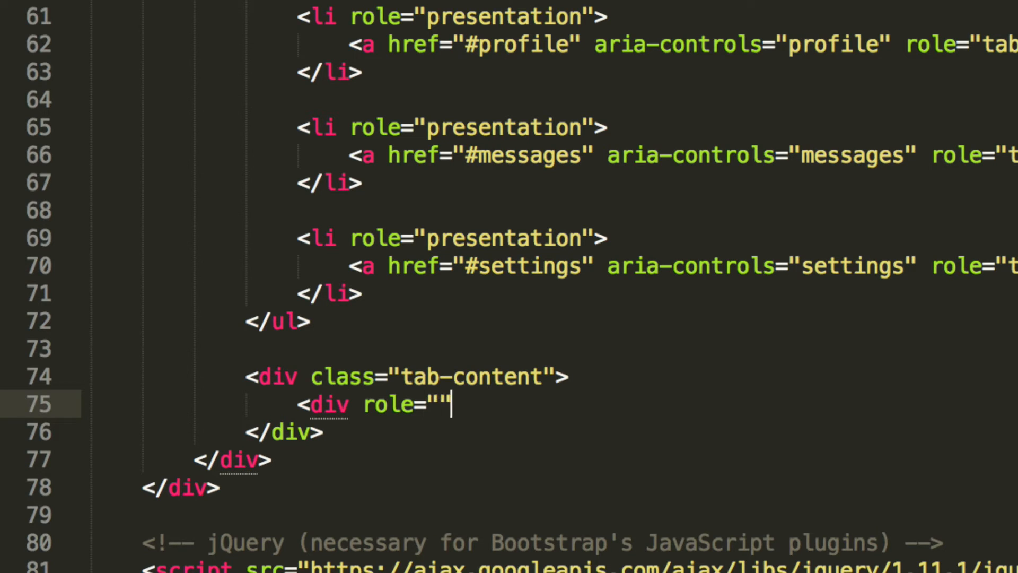
pyautogui.write('tabpanel')
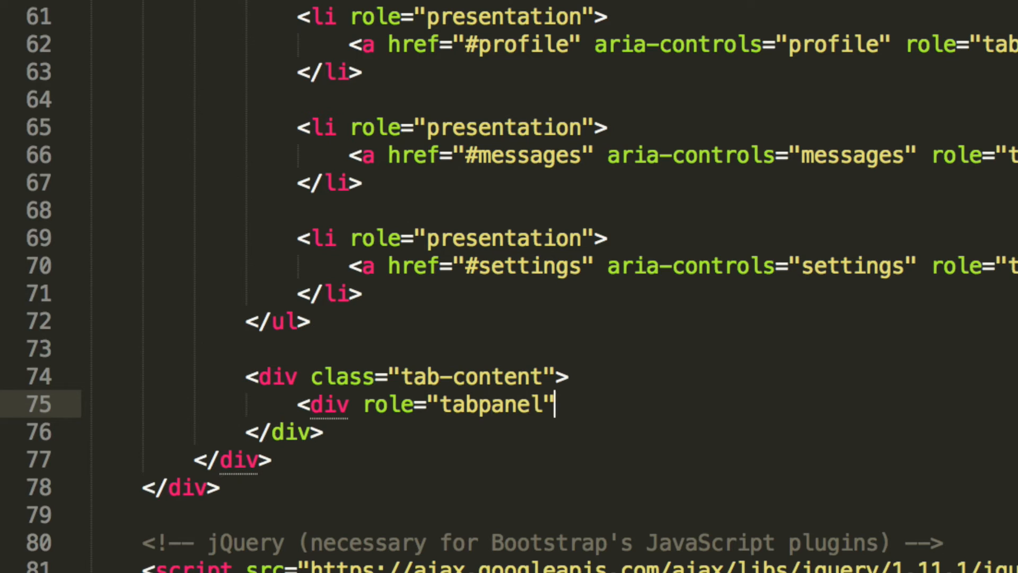
pyautogui.write('class=""')
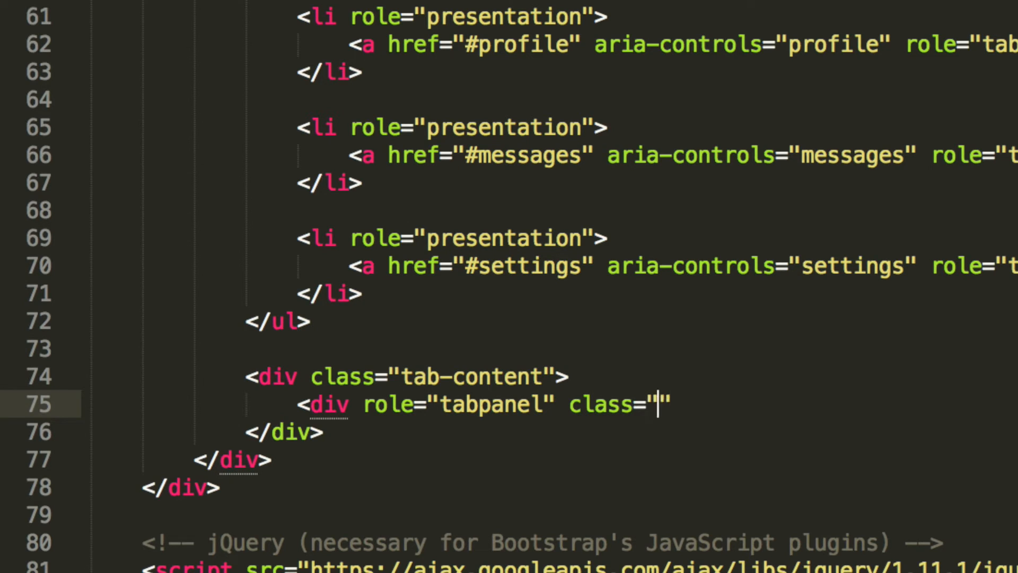
pyautogui.write('tab-pane')
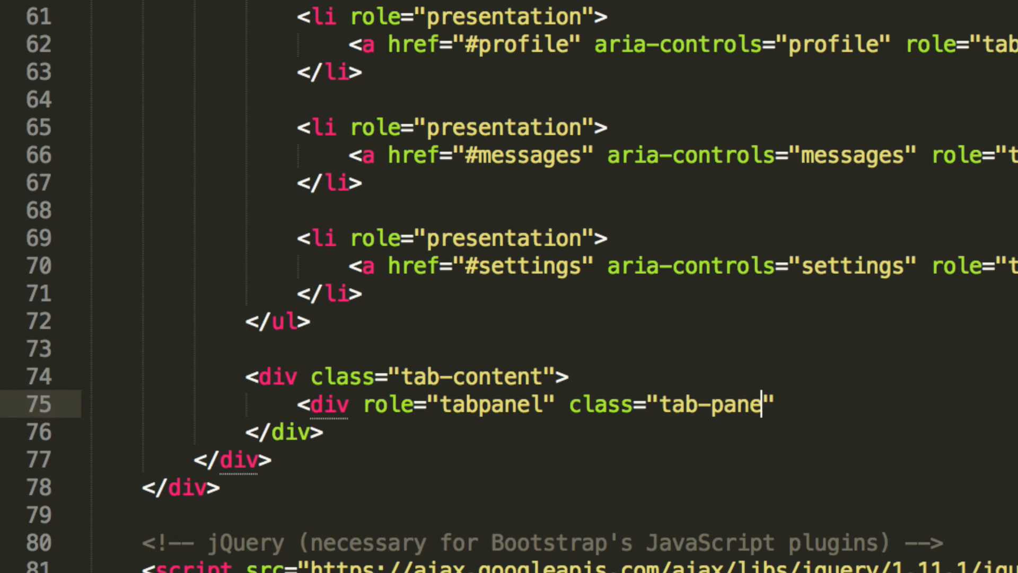
pyautogui.write('active')
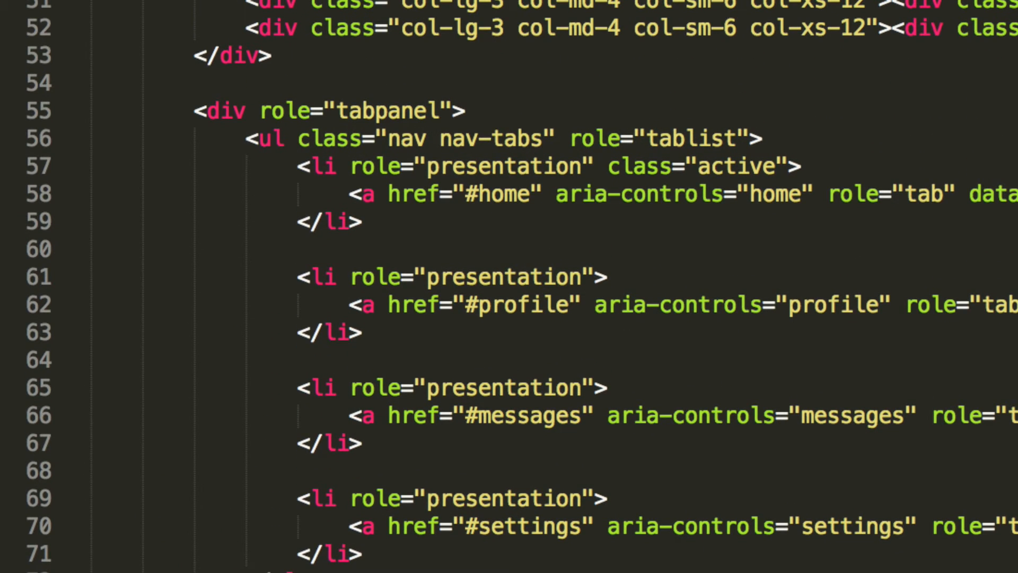
pyautogui.scroll(-3)
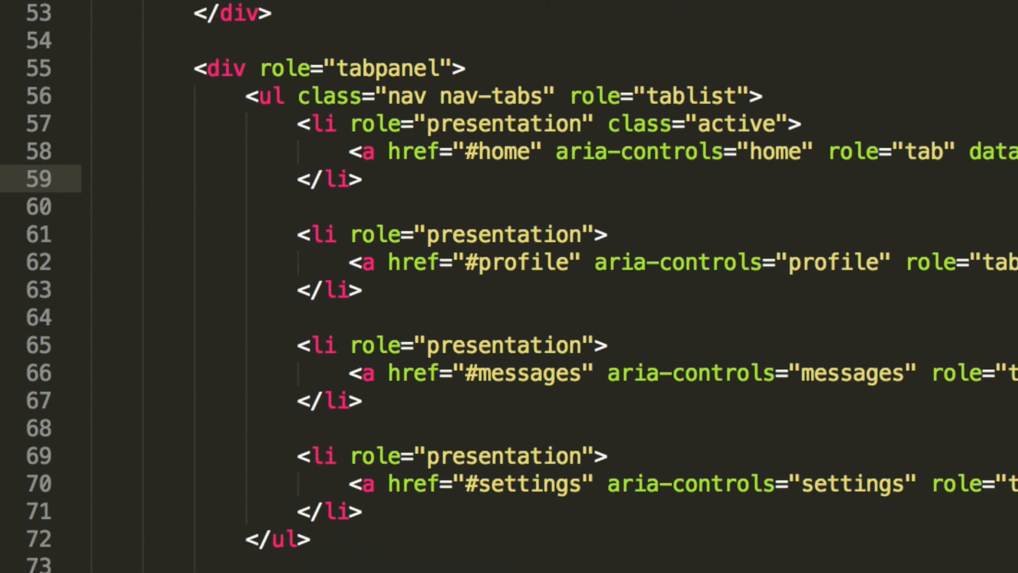
pyautogui.scroll(-3)
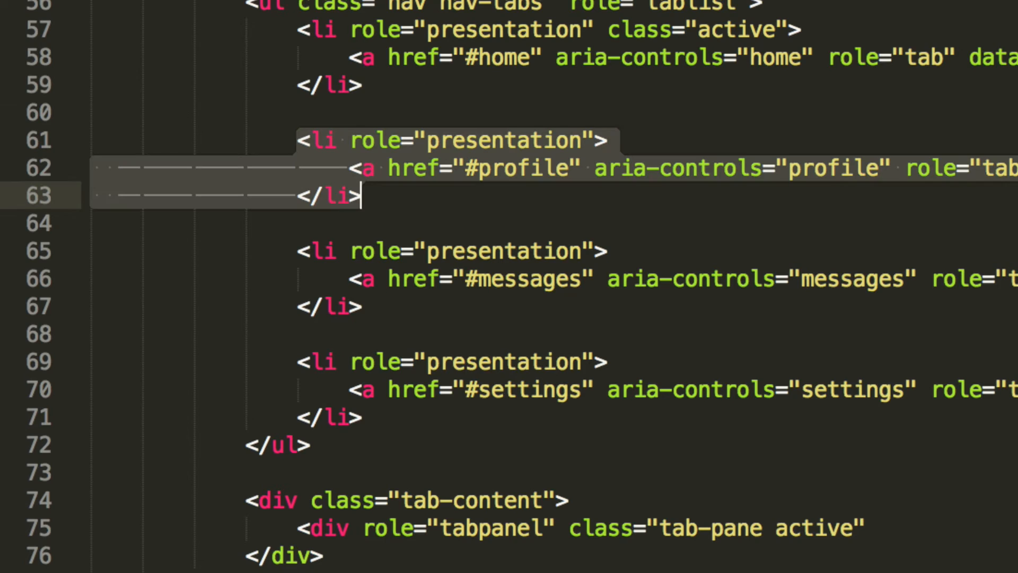
pyautogui.scroll(-3)
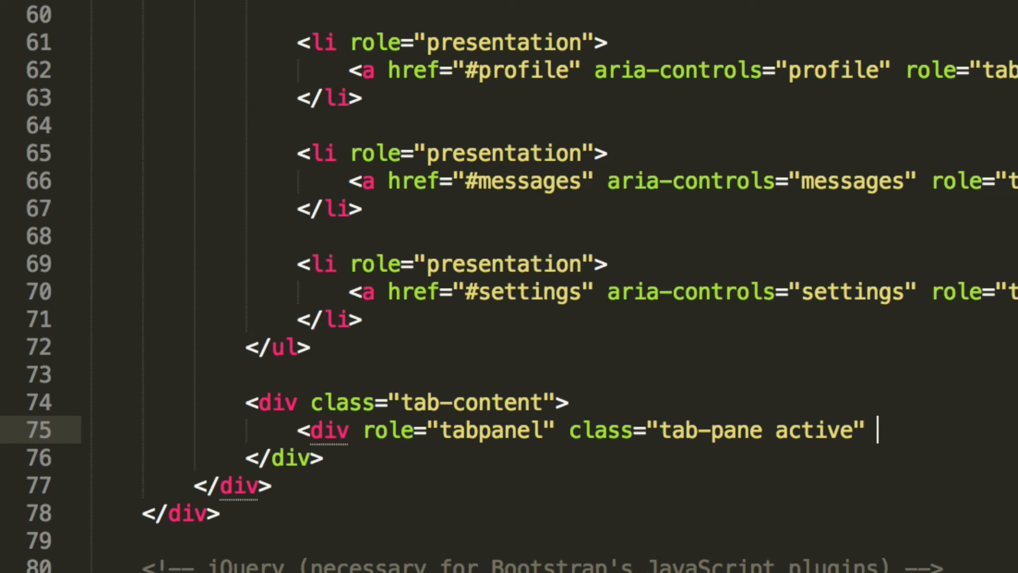
pyautogui.write('id=""')
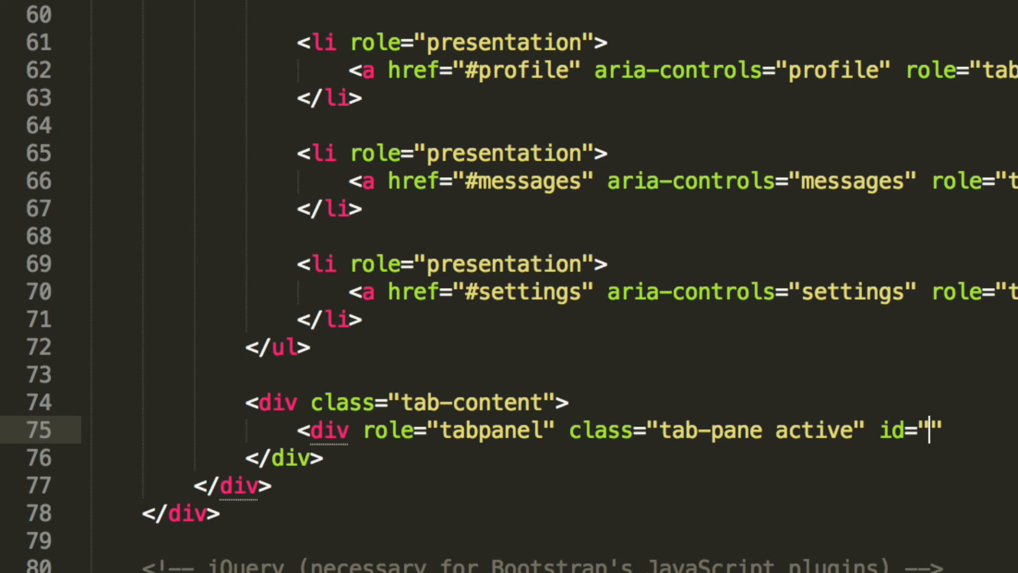
pyautogui.write('home')
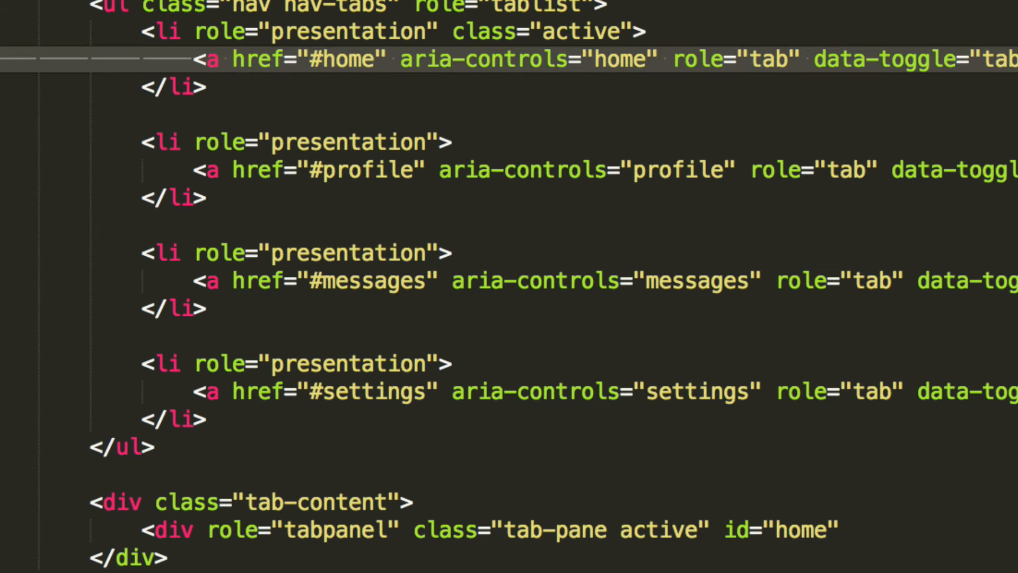
# Step: Fill the home pane with the text "This is the almighty homepage"
pyautogui.scroll(-3)
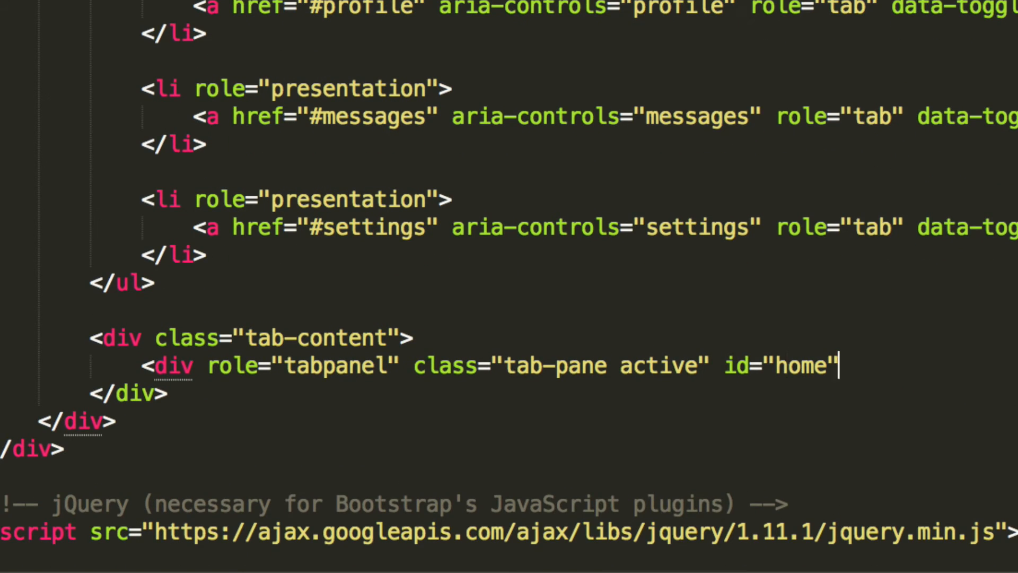
pyautogui.write('<')
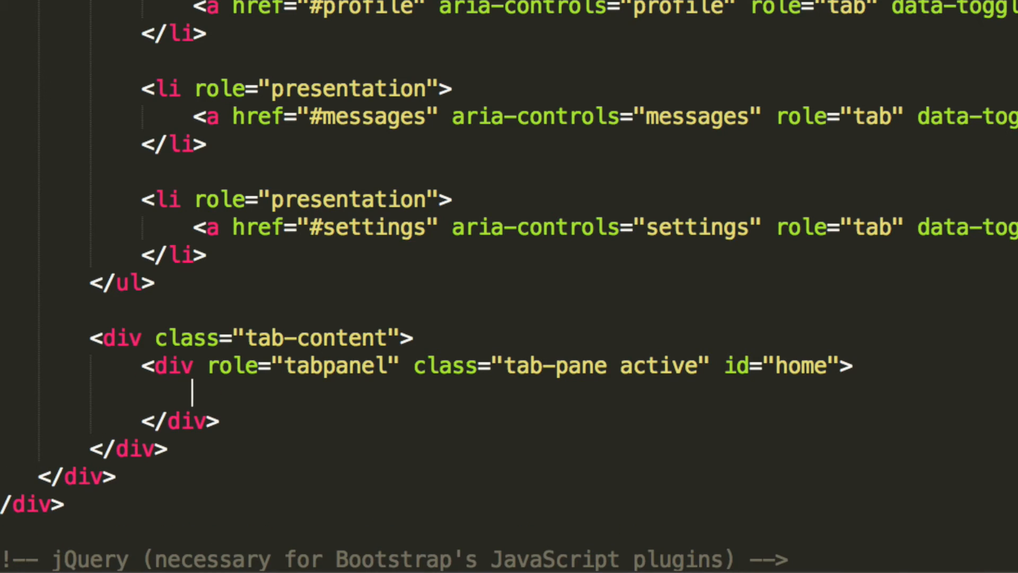
pyautogui.write('This is')
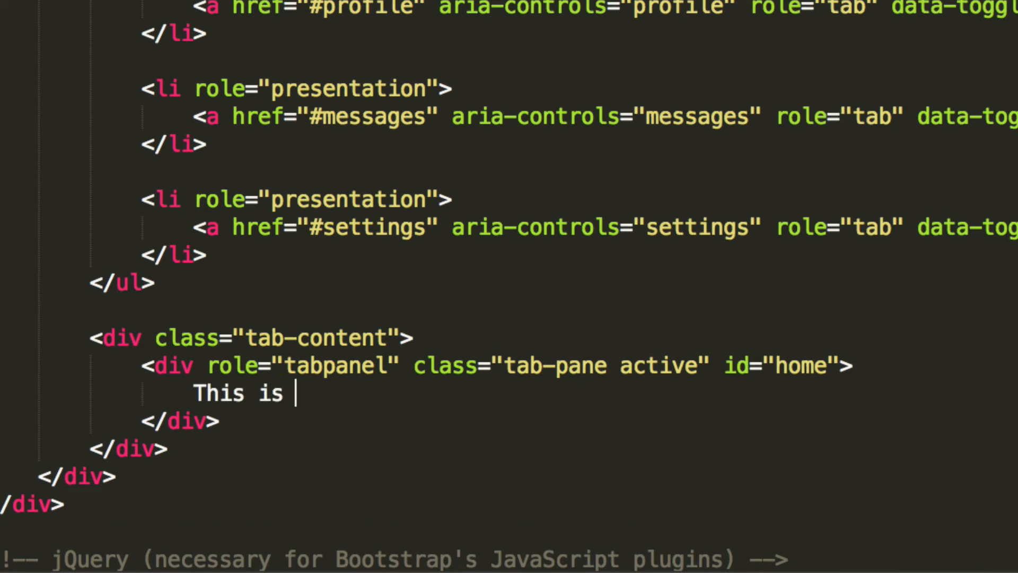
pyautogui.write('the almight')
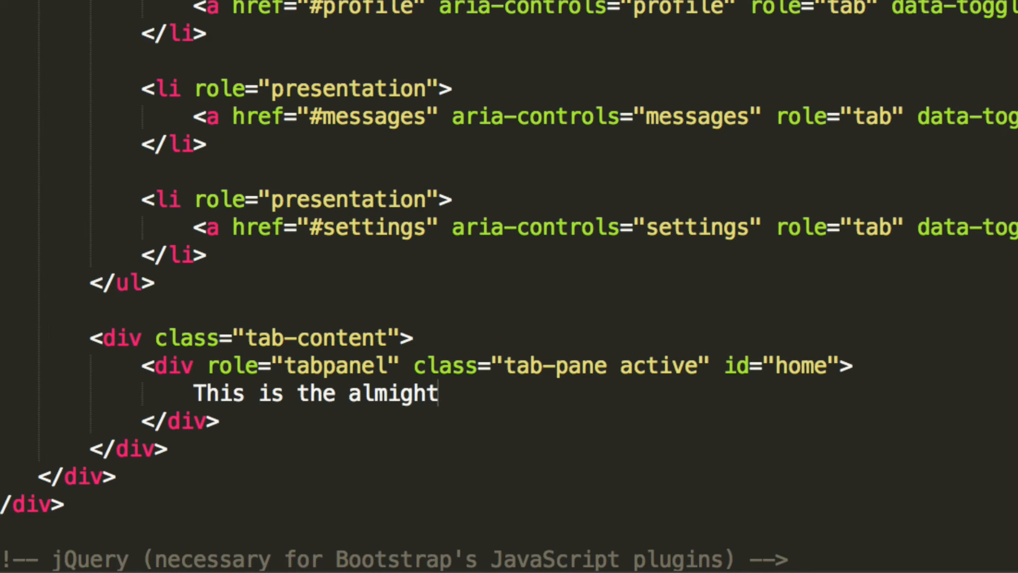
pyautogui.write('homepage')
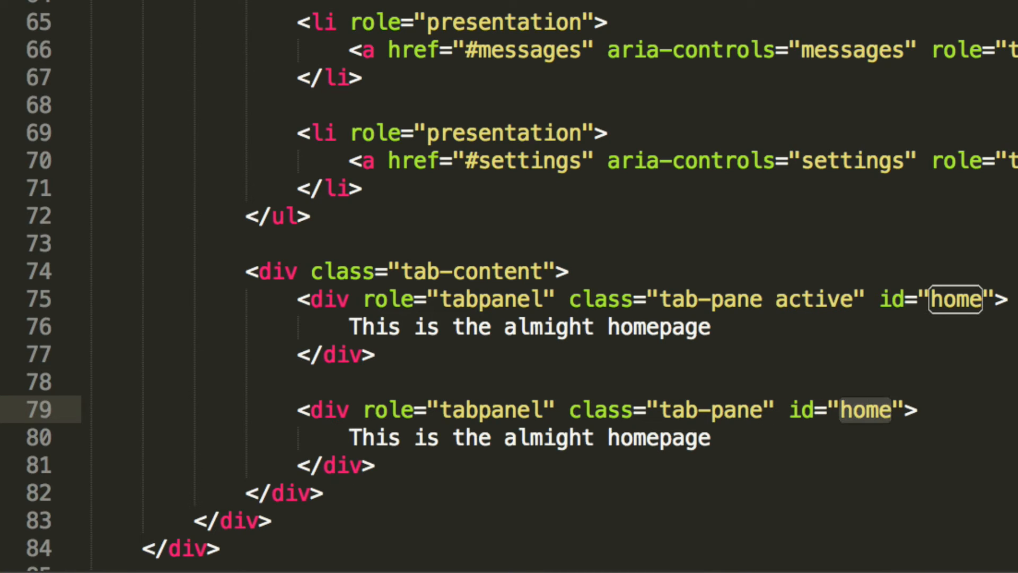
# Step: Rename the duplicated pane to profile with text "It's me the profile page :D"
pyautogui.write('profile')
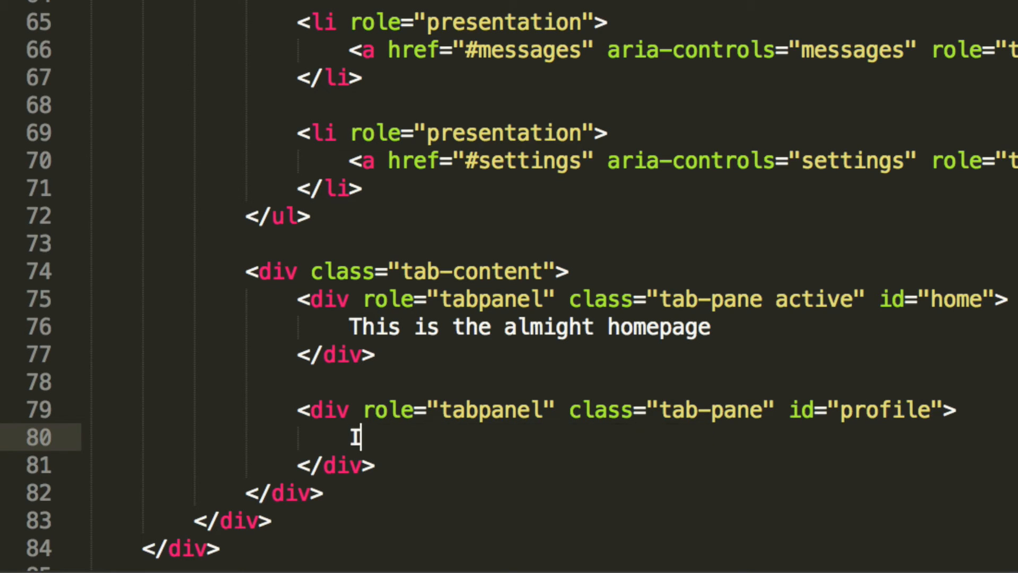
pyautogui.write("It's me the prof")
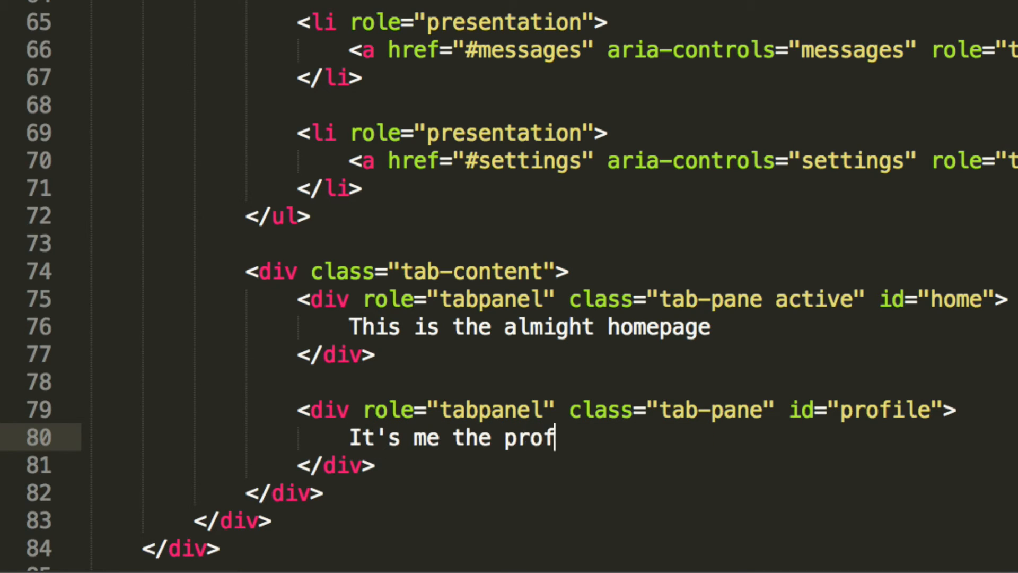
pyautogui.write('ile page :D')
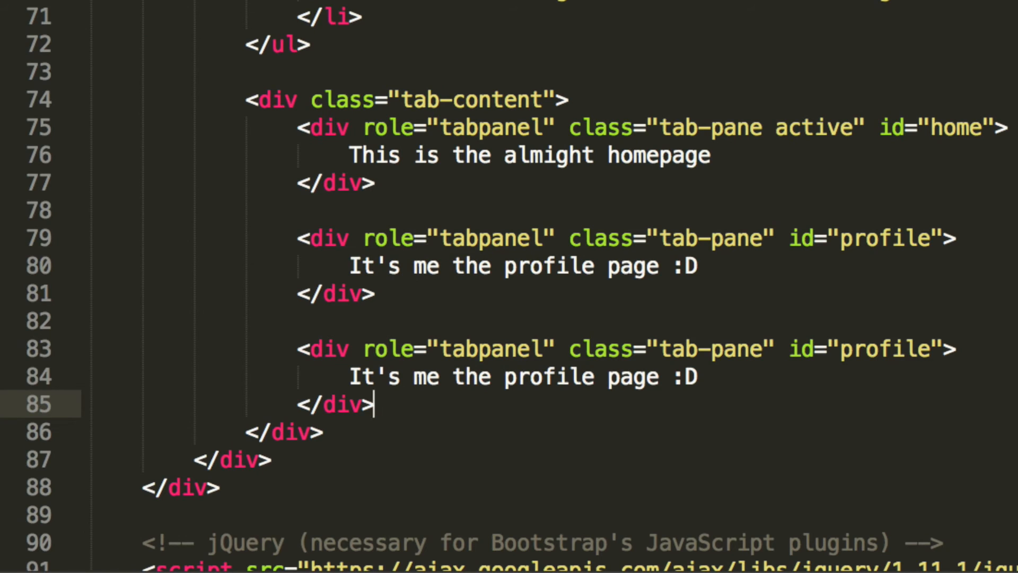
# Step: Create messages and settings panes with their own ids and text lines
pyautogui.doubleClick(523, 376)
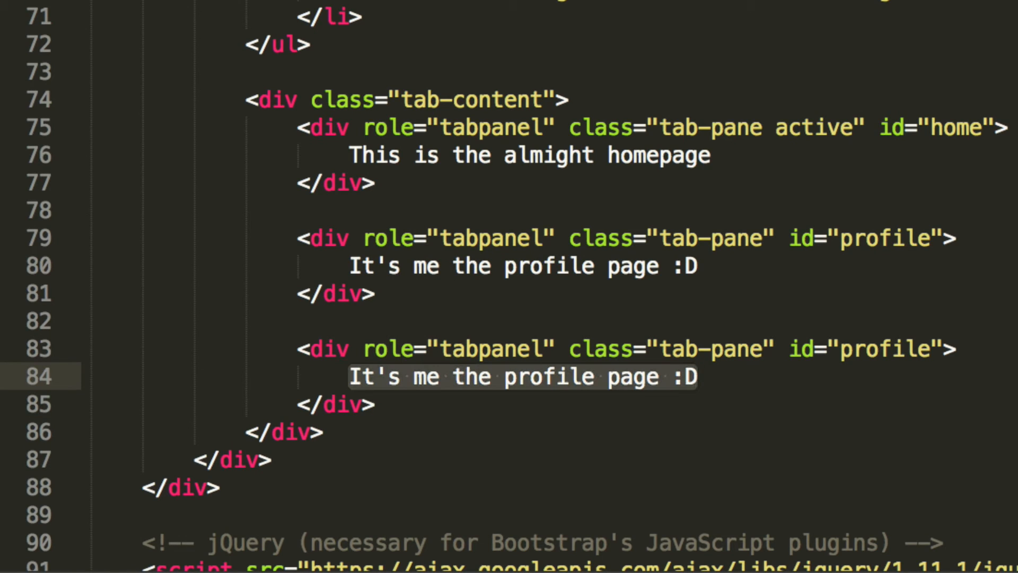
pyautogui.write('messages')
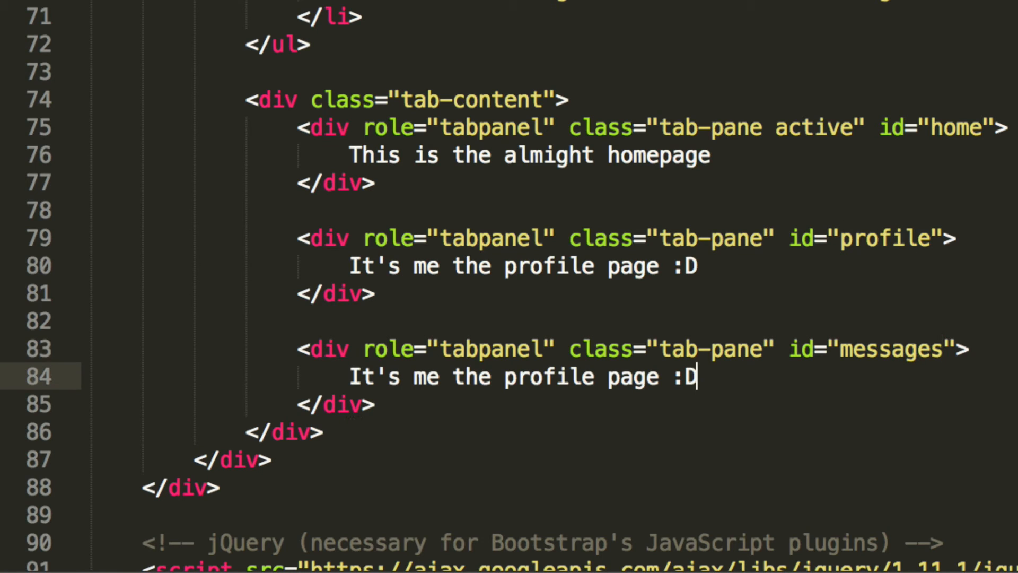
pyautogui.write('Messages oh yhhhhh')
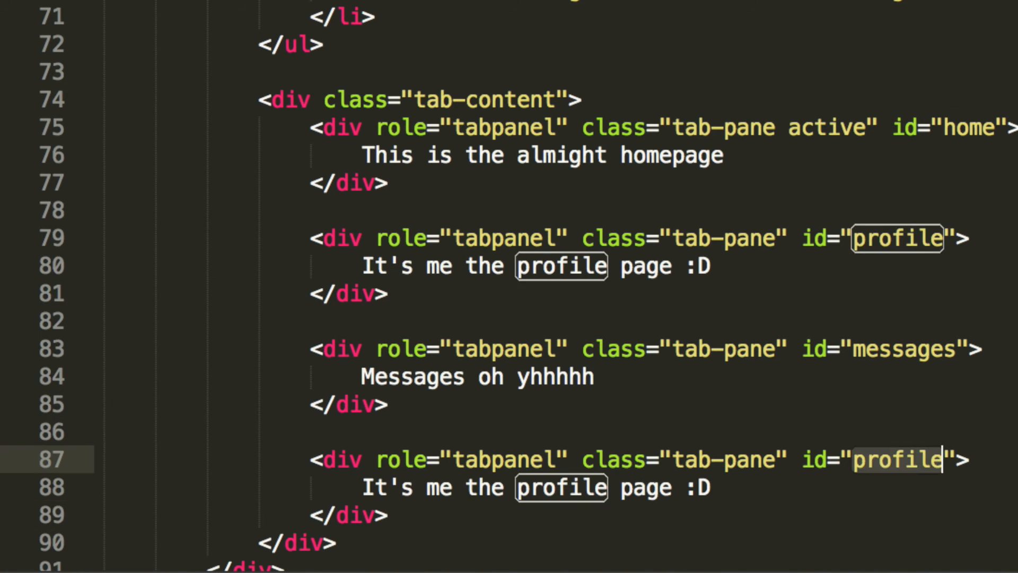
pyautogui.write('settings')
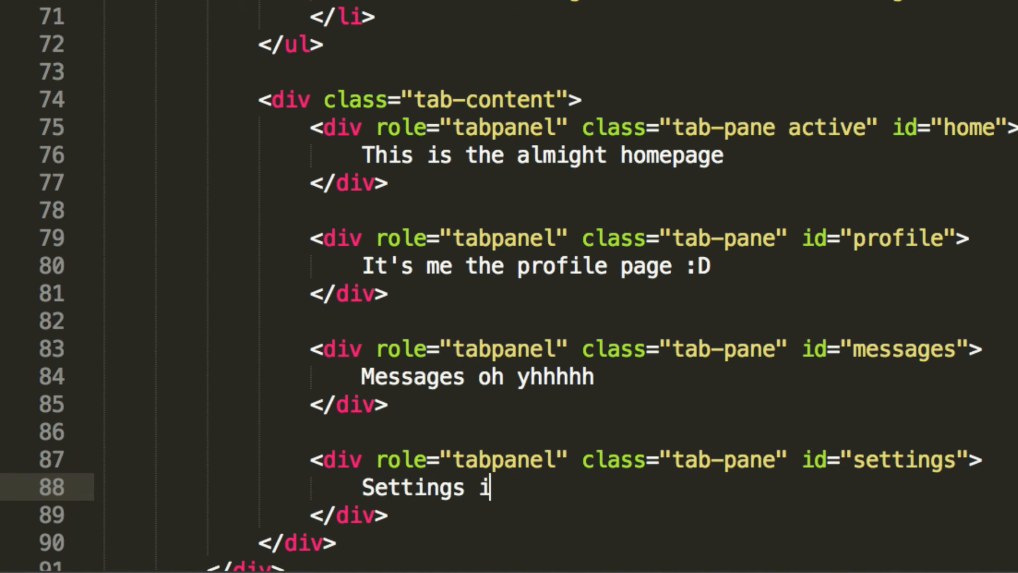
pyautogui.write('s the shizzle')
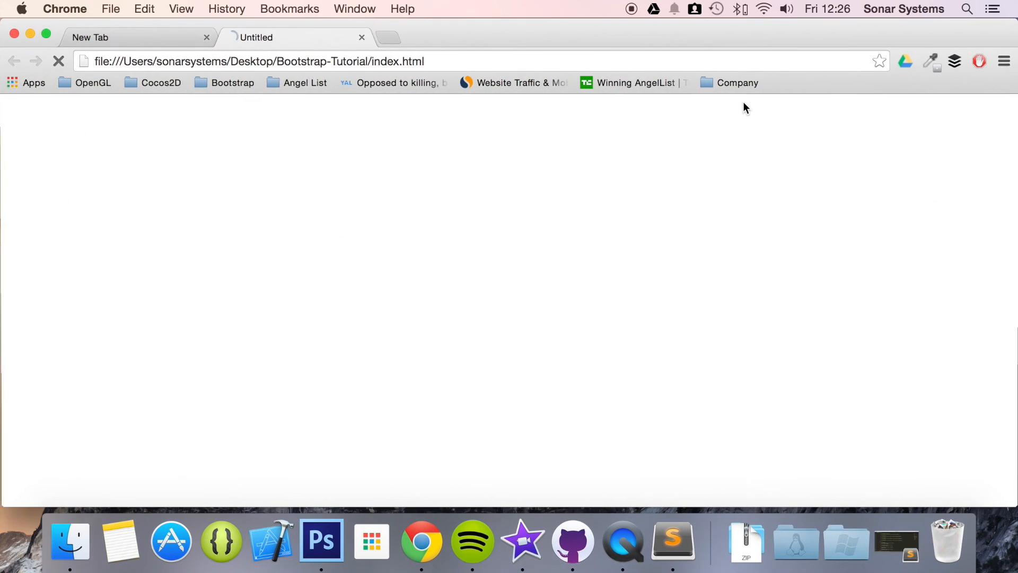
# Step: Reload index.html in Chrome, check the Profile and Messages tabs, then return to the code editor
pyautogui.click(57, 62)
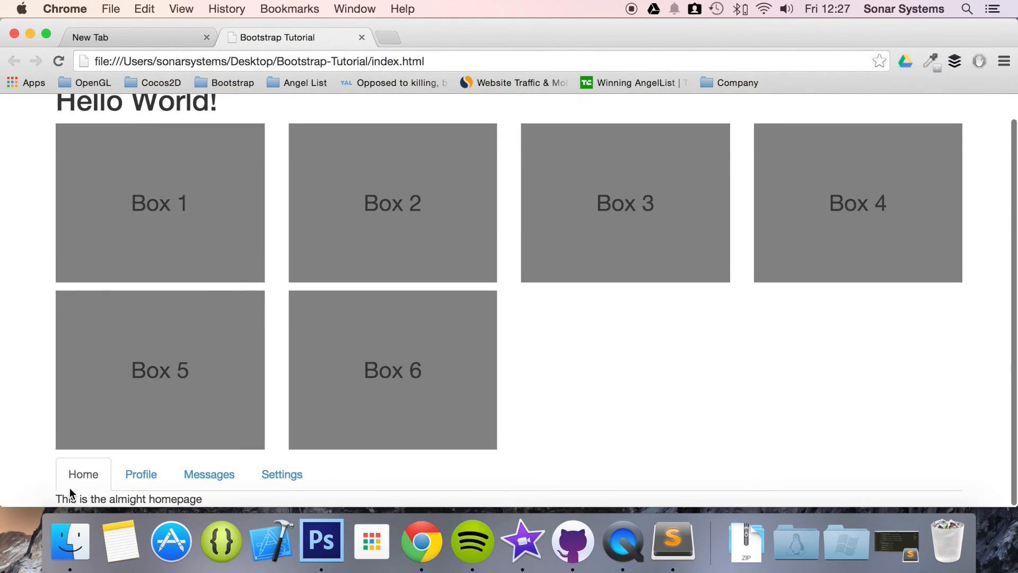
pyautogui.moveTo(146, 461)
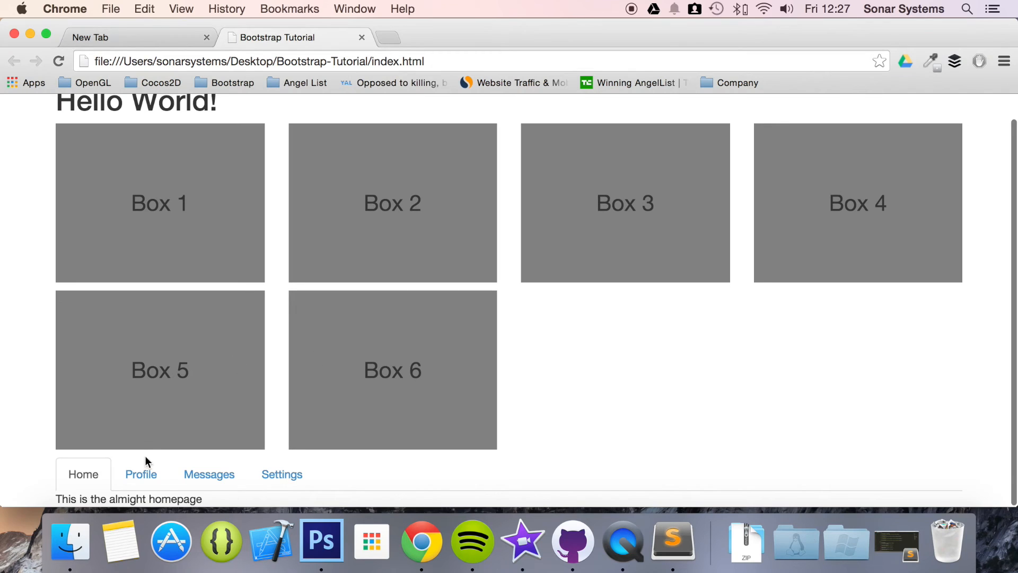
pyautogui.click(141, 474)
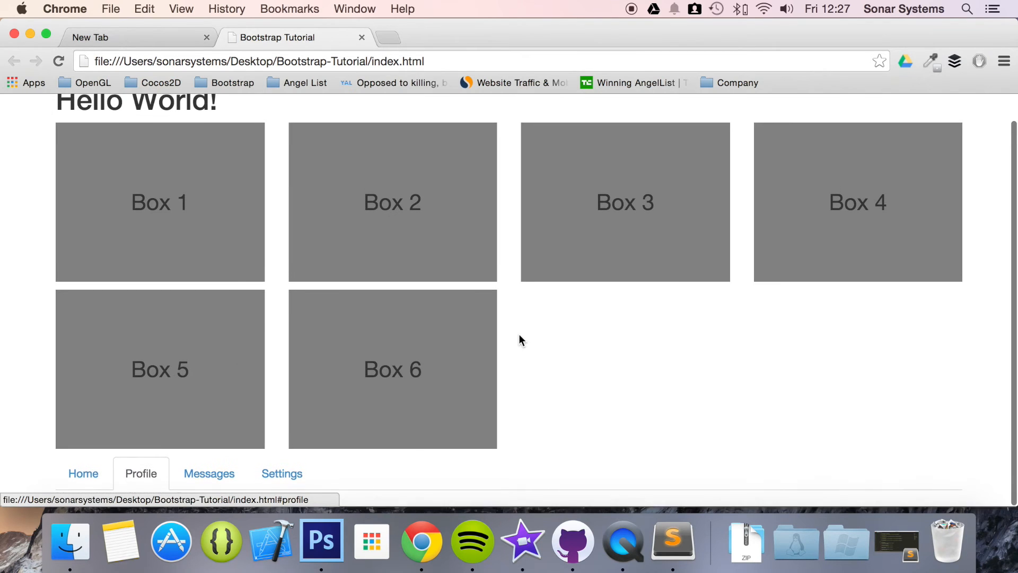
pyautogui.click(141, 473)
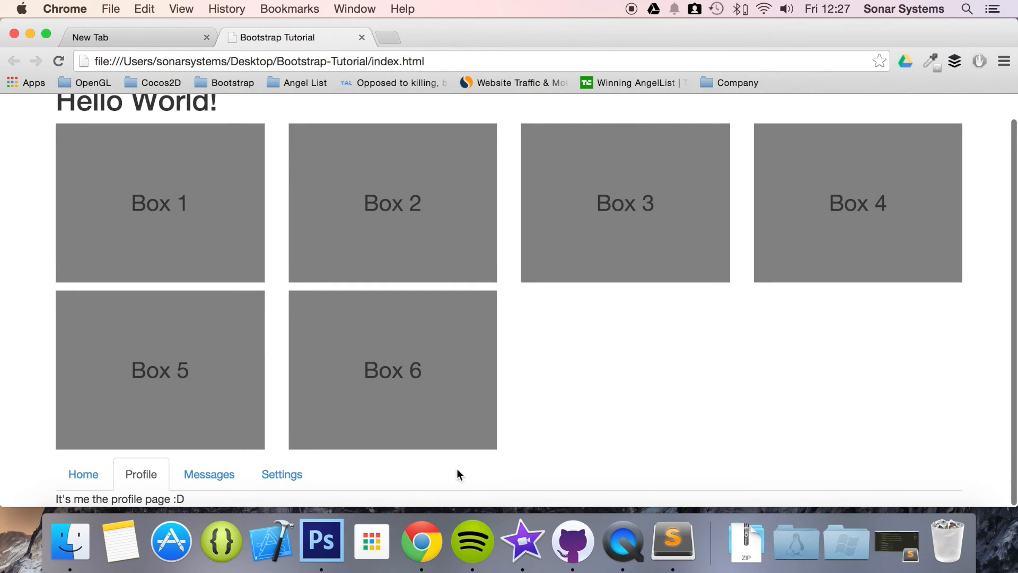
pyautogui.click(209, 474)
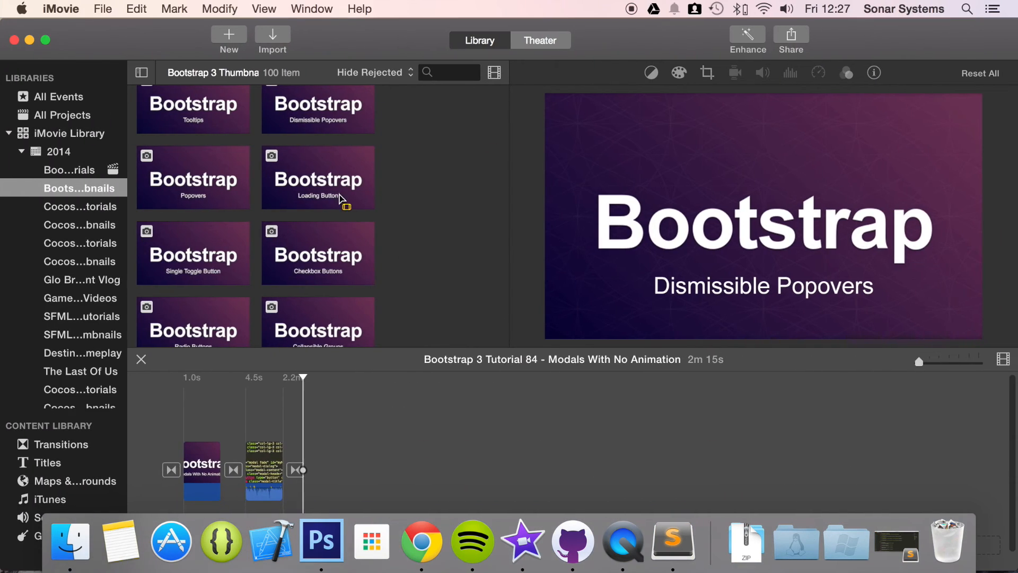
pyautogui.click(405, 540)
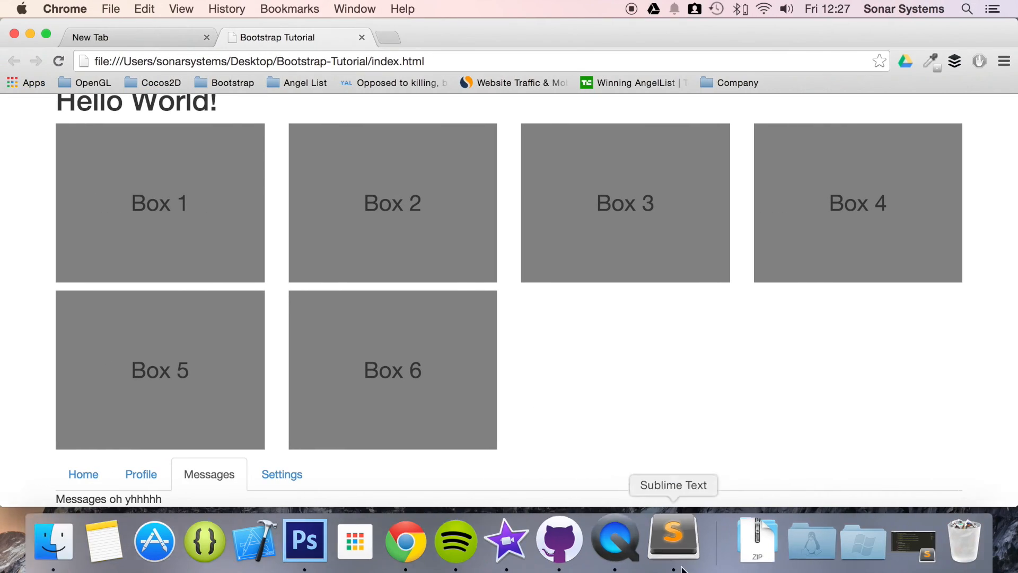
pyautogui.click(672, 538)
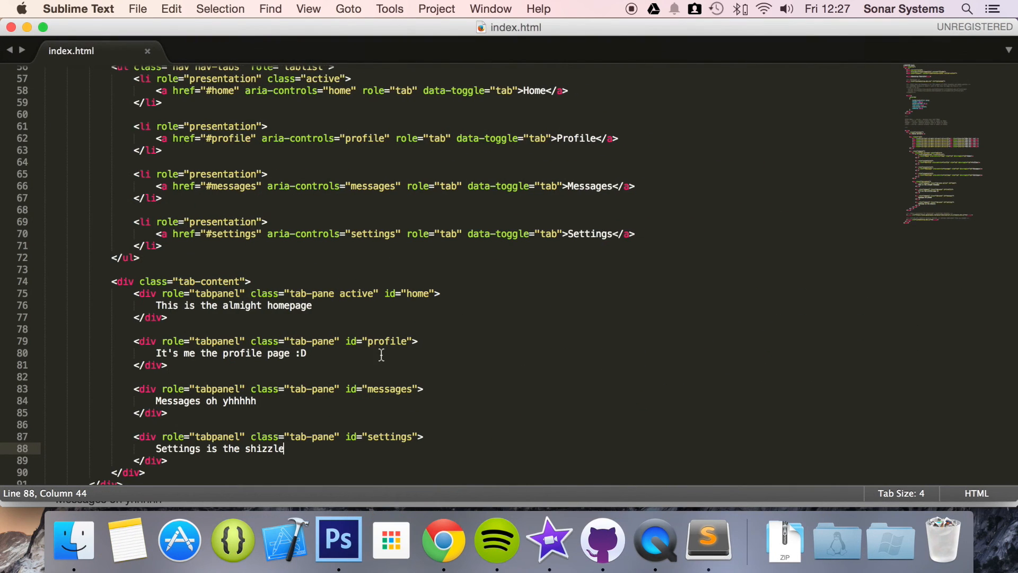
# Step: Move the tab panel block to just after the Hello World heading, above the box grid, and save
pyautogui.scroll(-3)
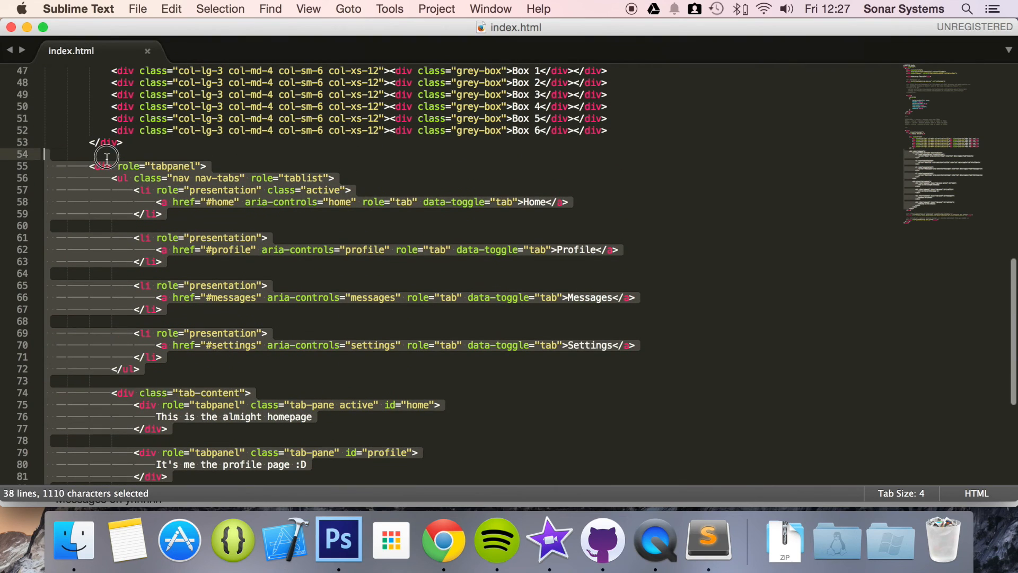
pyautogui.press('cmd+x')
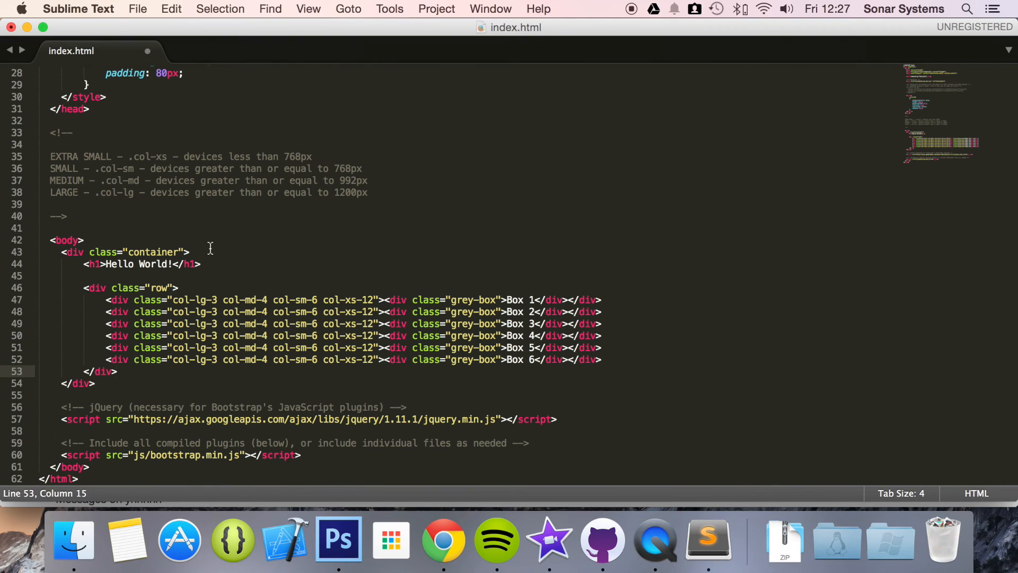
pyautogui.click(188, 252)
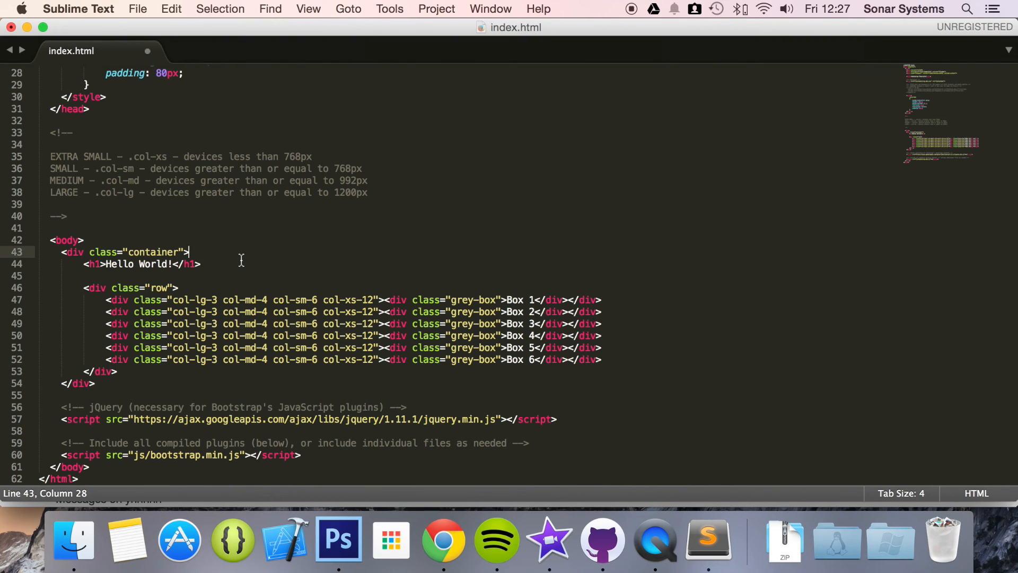
pyautogui.scroll(-3)
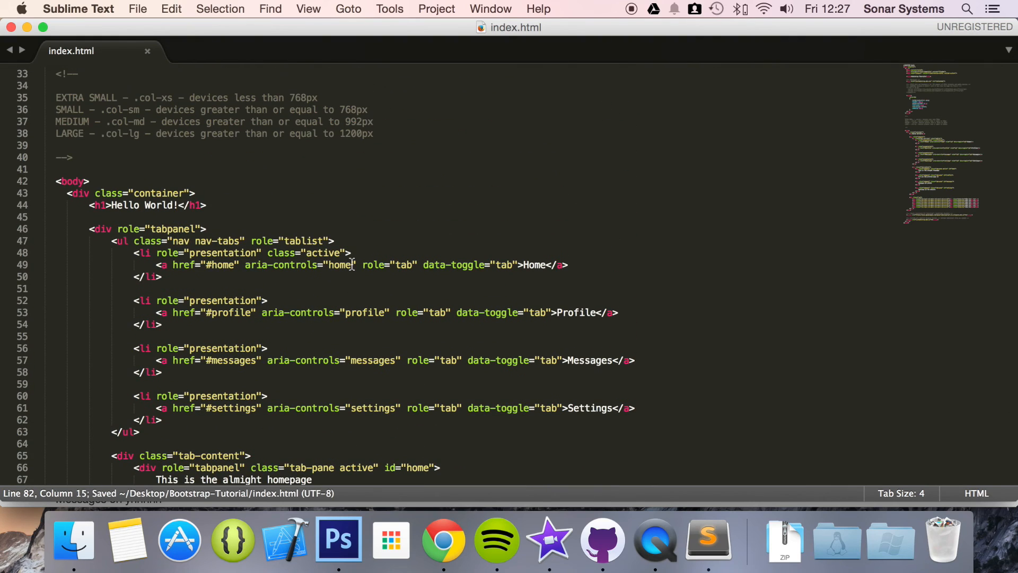
pyautogui.press('F3')
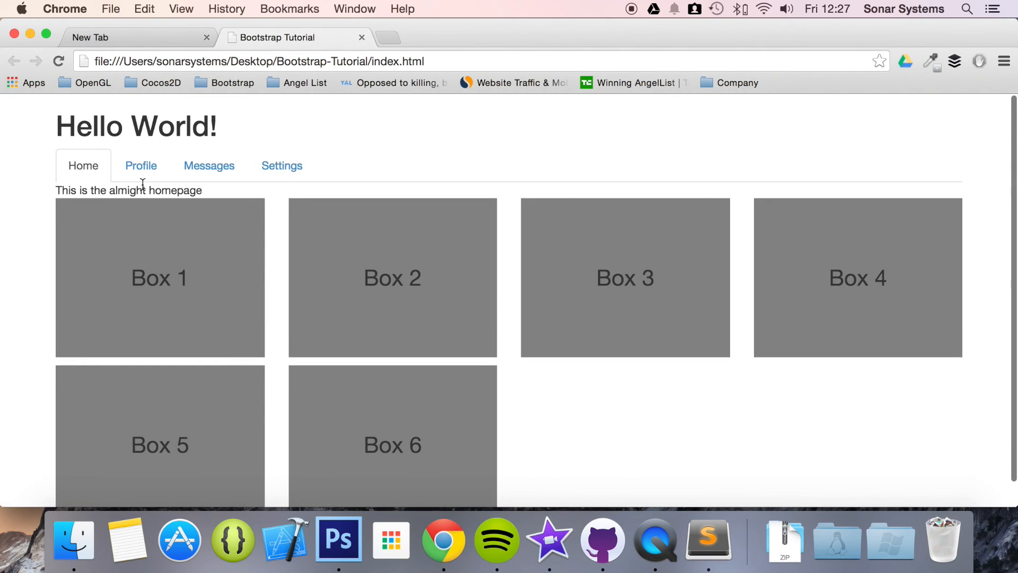
# Step: Verify the Profile, Messages, Settings and Home tabs each show their own text, including in a narrowed window
pyautogui.click(141, 165)
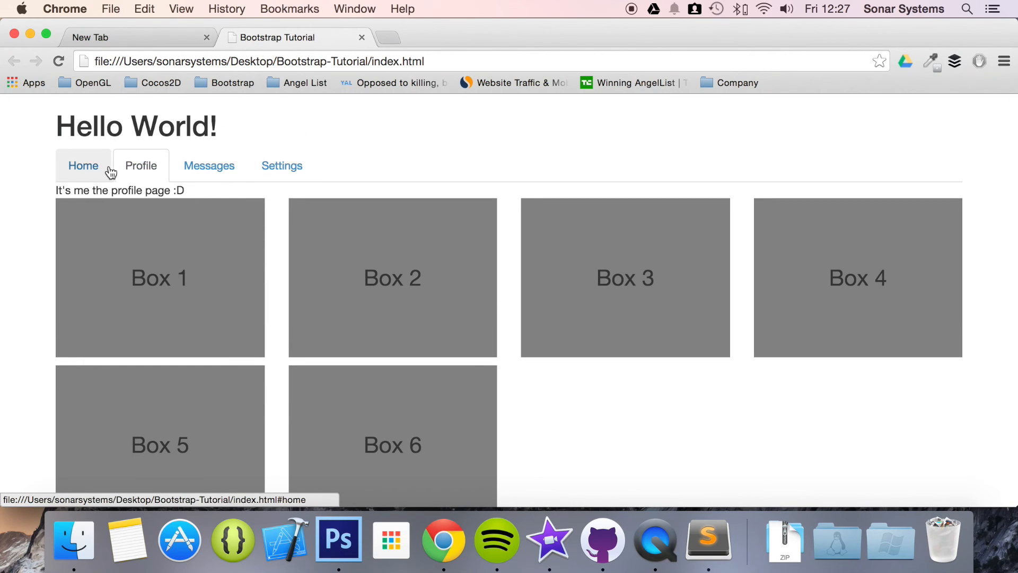
pyautogui.click(209, 165)
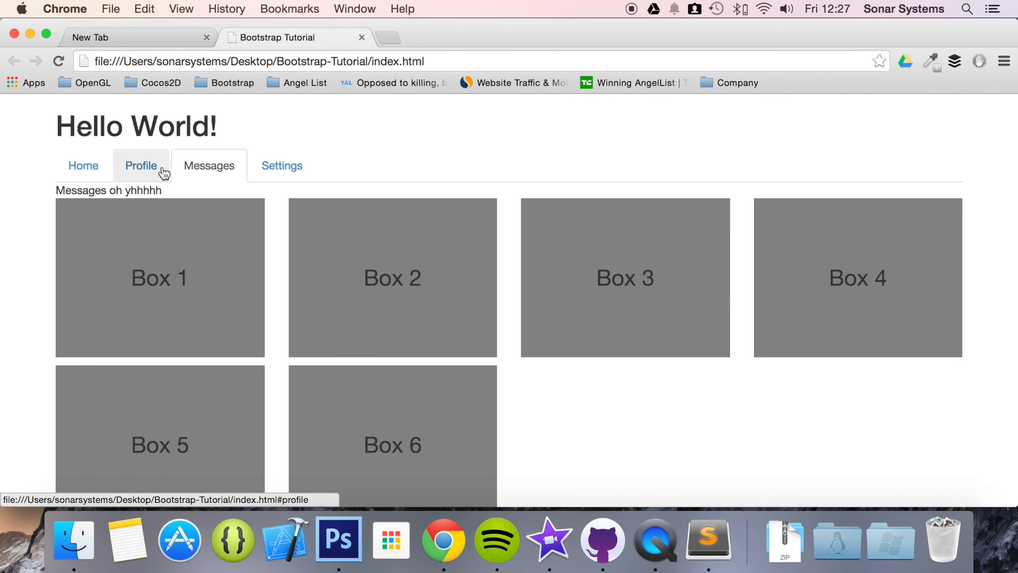
pyautogui.click(282, 165)
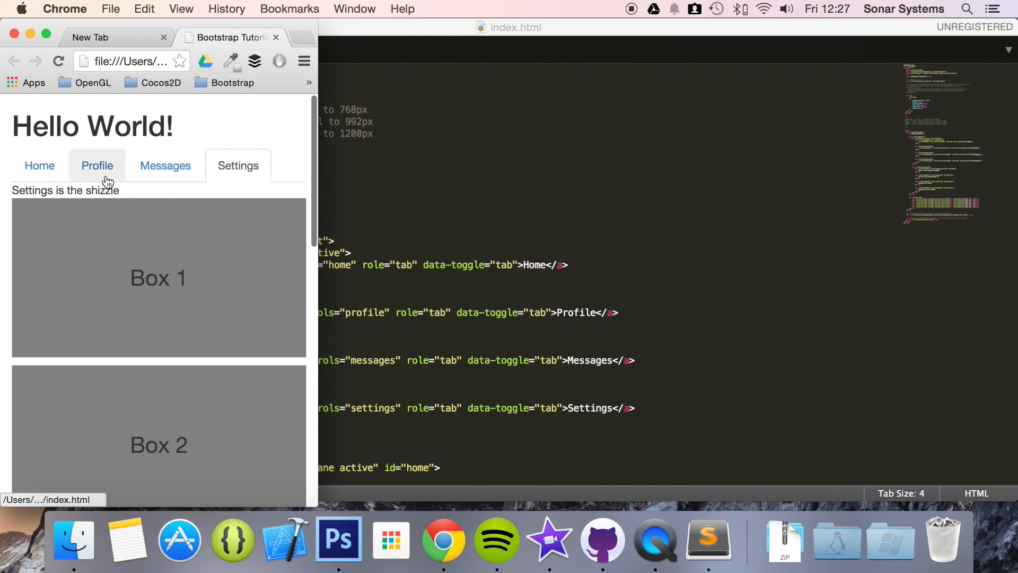
pyautogui.moveTo(165, 165)
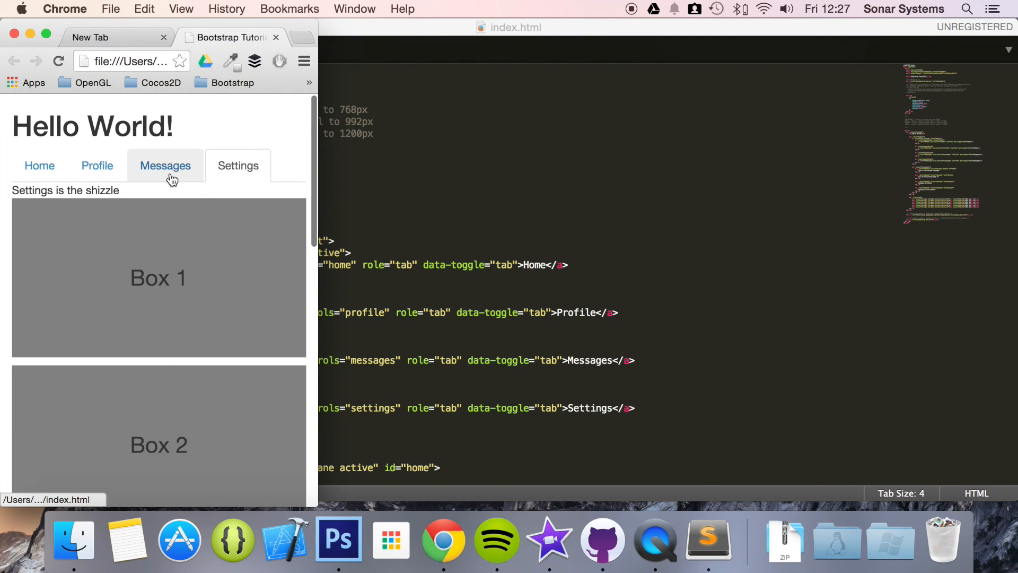
pyautogui.click(39, 165)
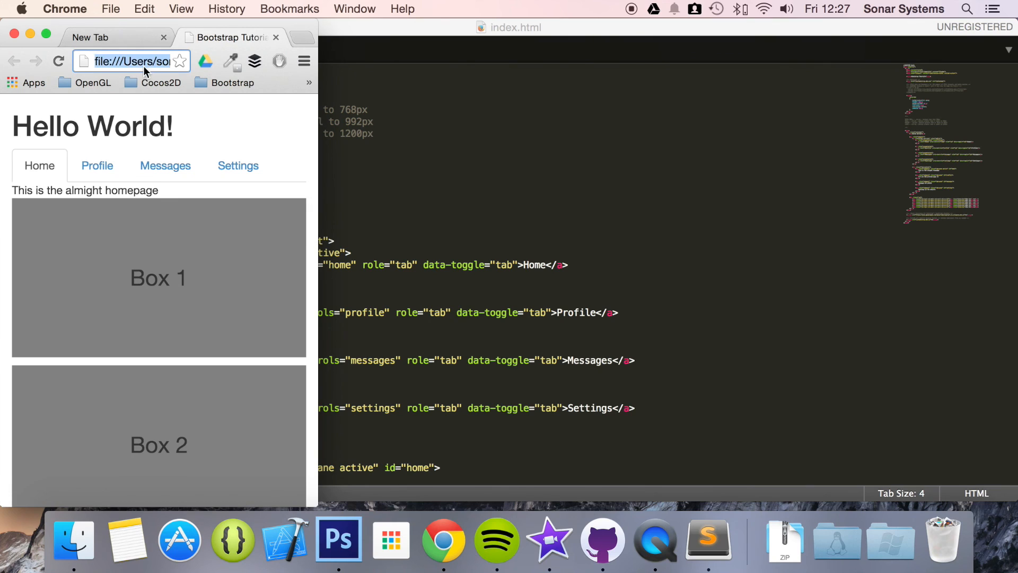
pyautogui.click(165, 166)
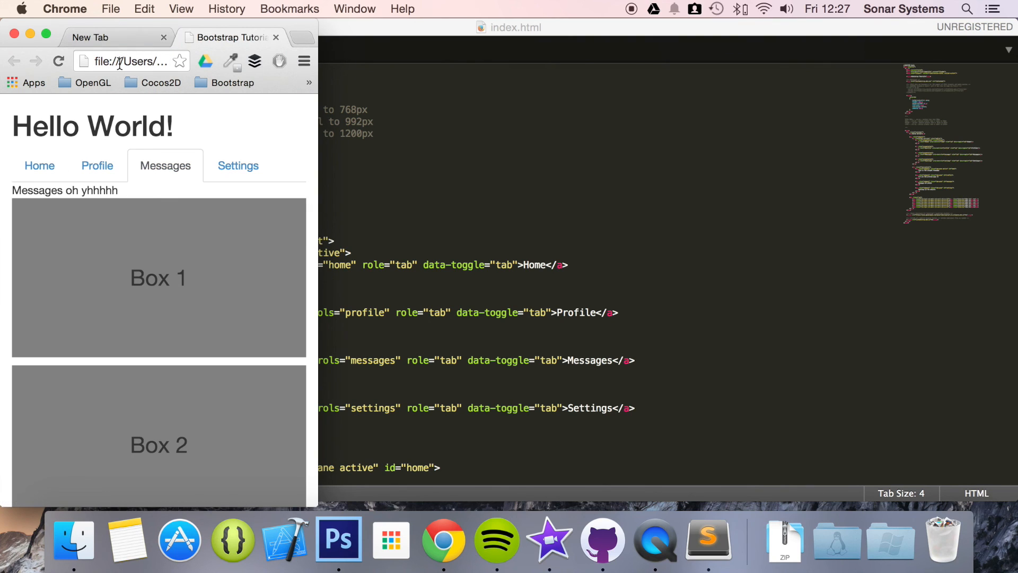
pyautogui.click(39, 165)
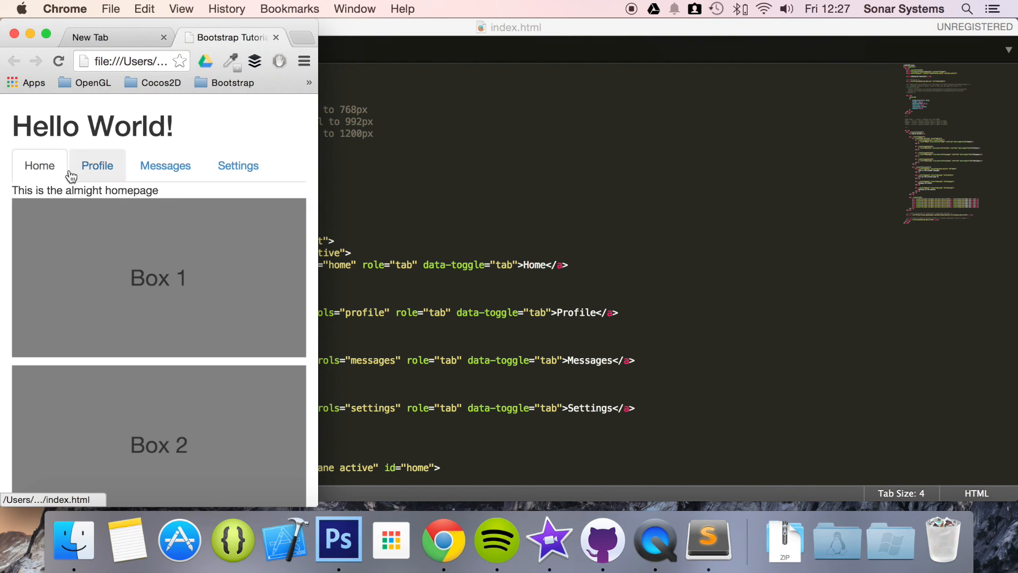